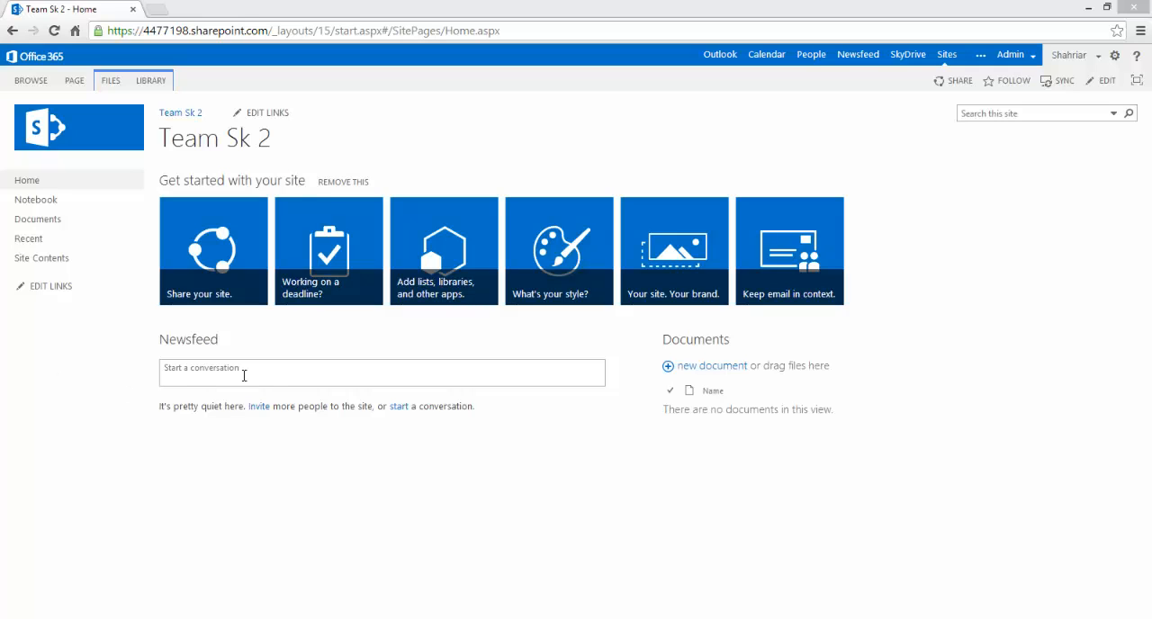
mouse_move(869, 265)
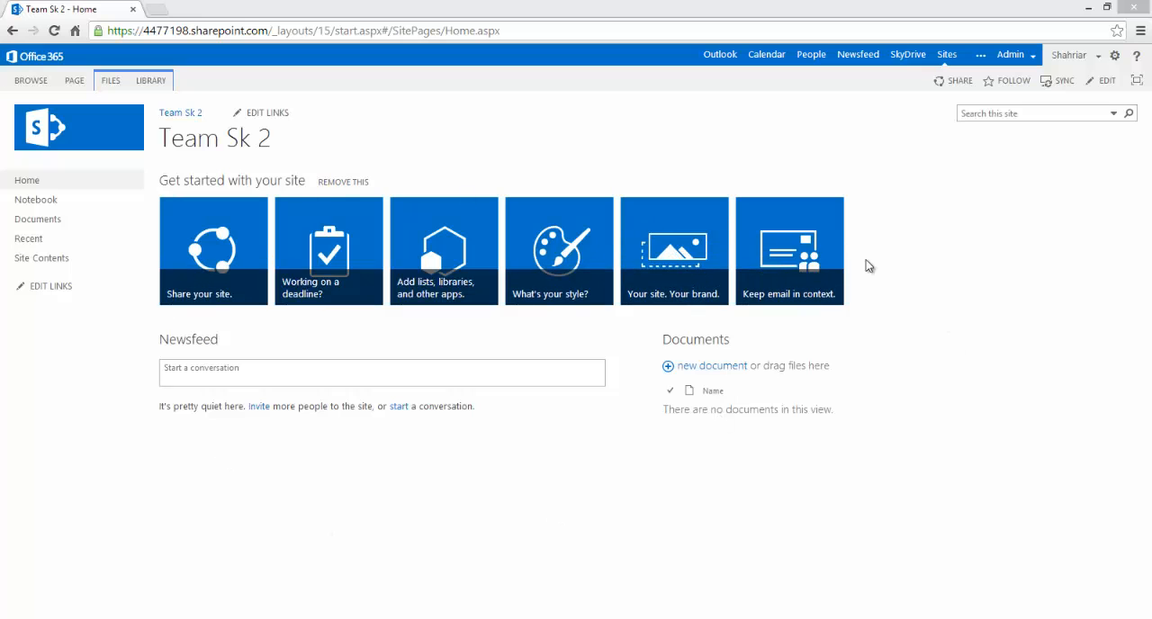
mouse_move(909, 226)
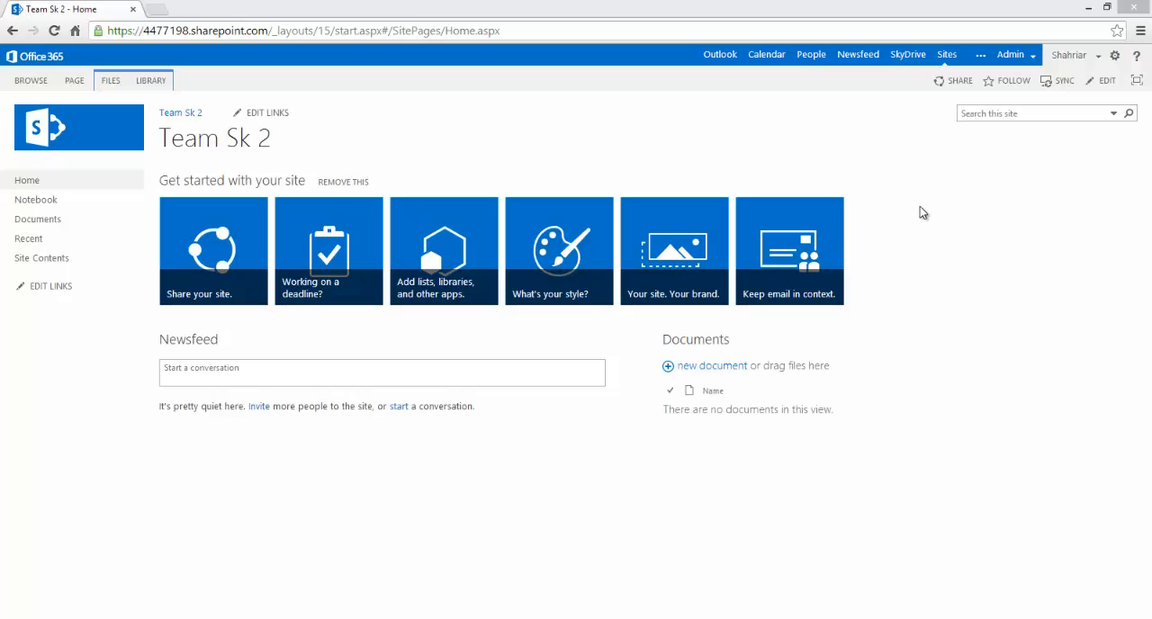
Step: Go from the Office 365 top bar to the SharePoint admin center's site collections list
left_click(1010, 54)
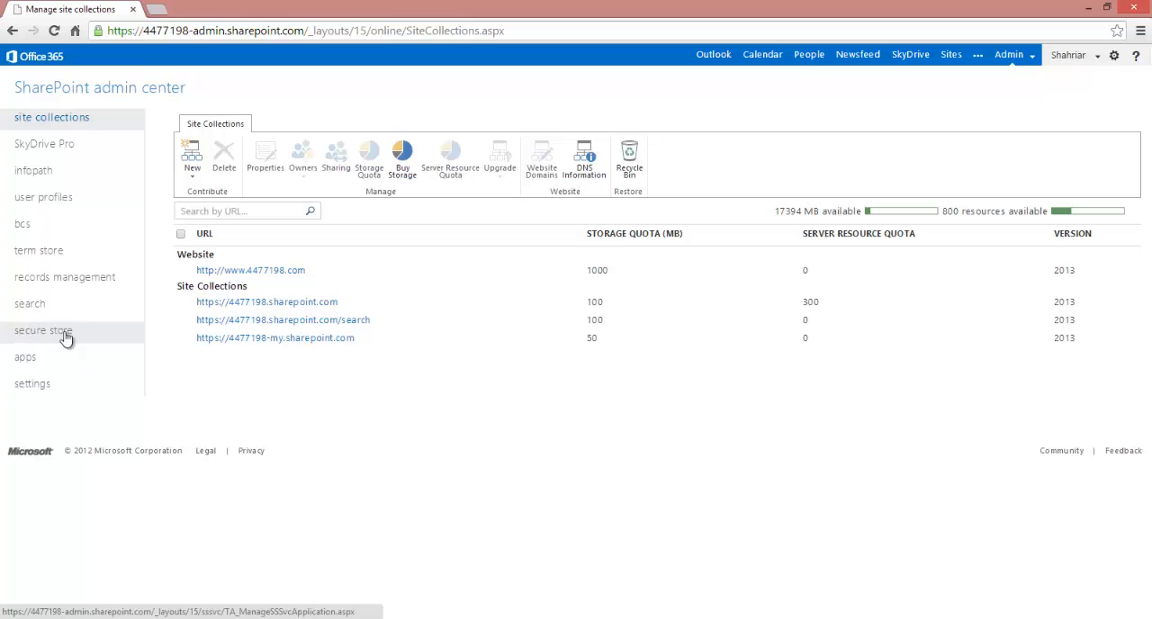
Step: Reach the App Catalog settings from the admin center's apps section
left_click(24, 357)
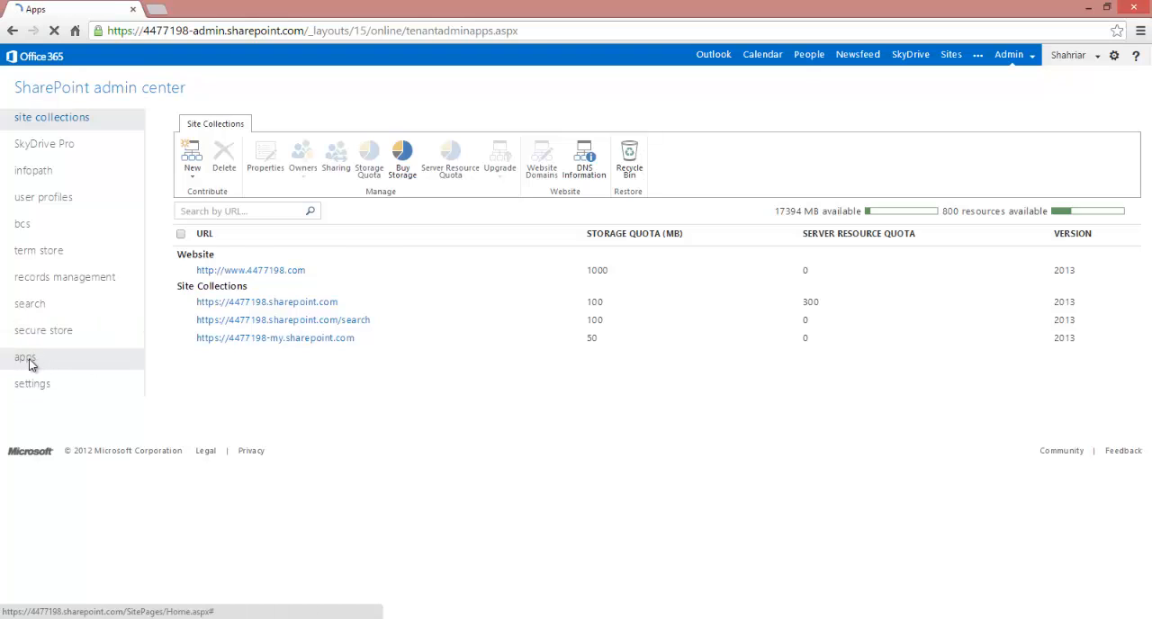
left_click(26, 357)
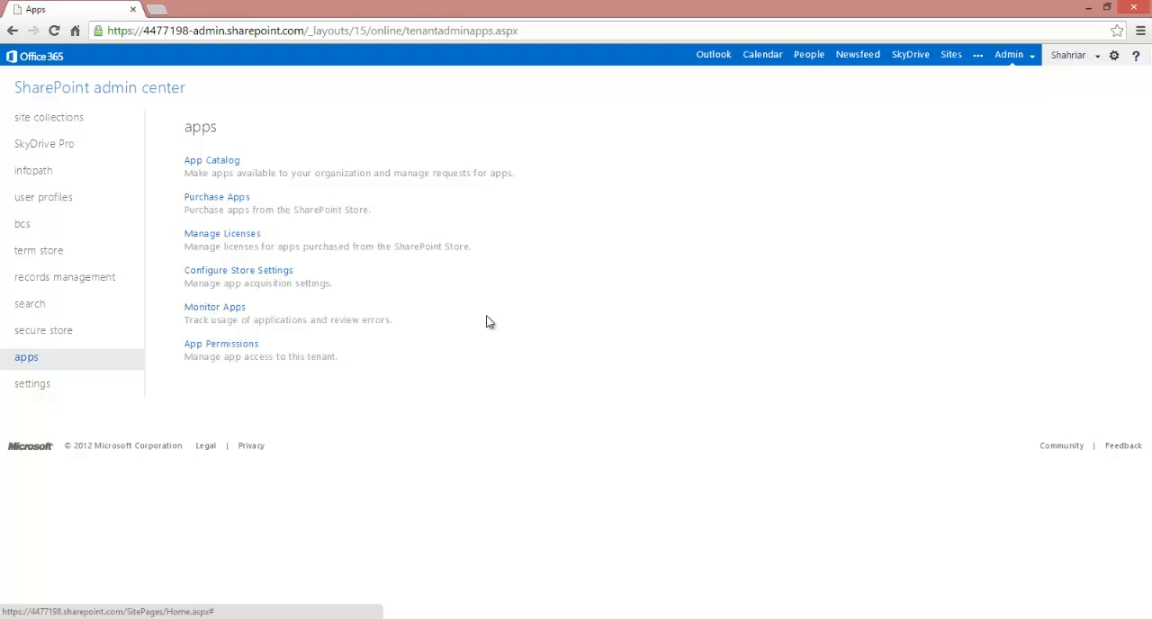
left_click(211, 160)
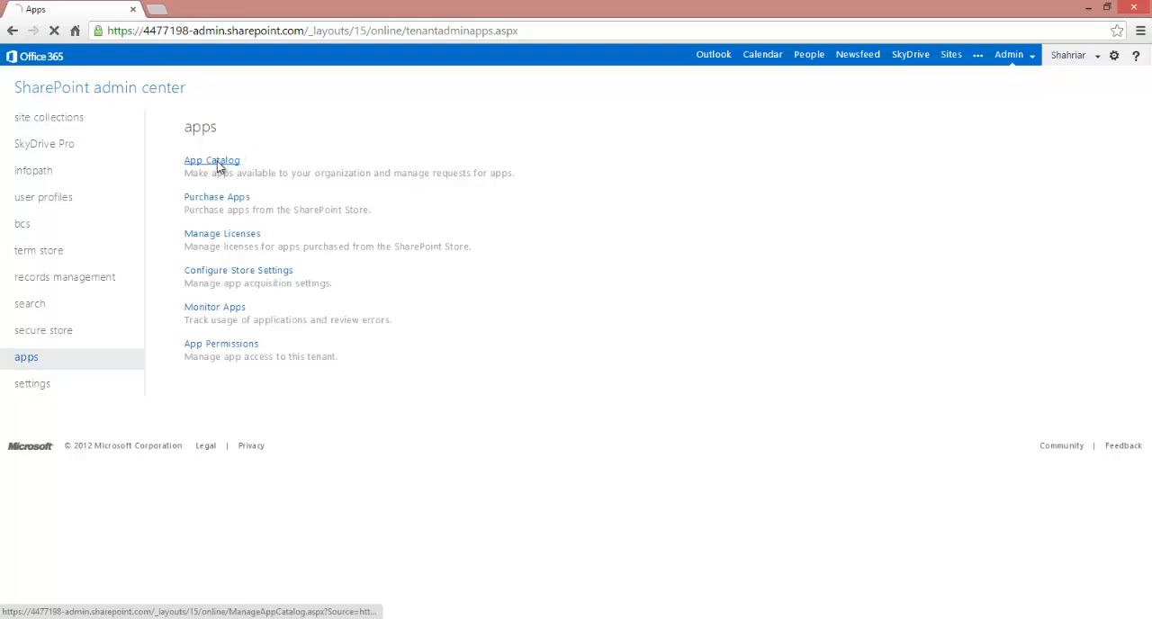
left_click(211, 160)
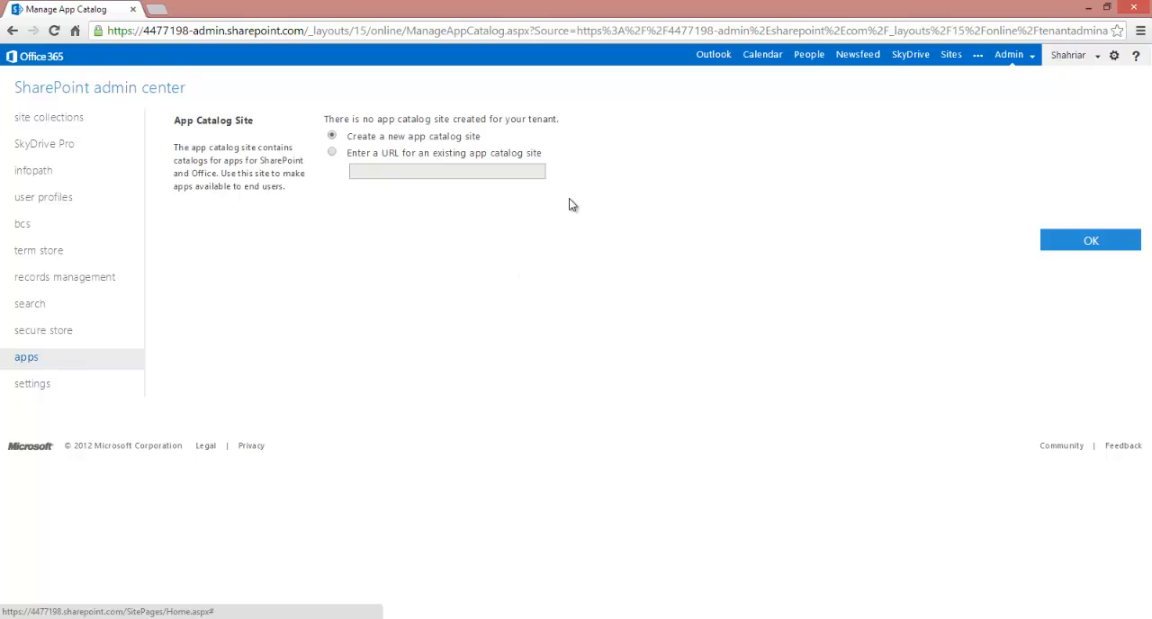
mouse_move(336, 123)
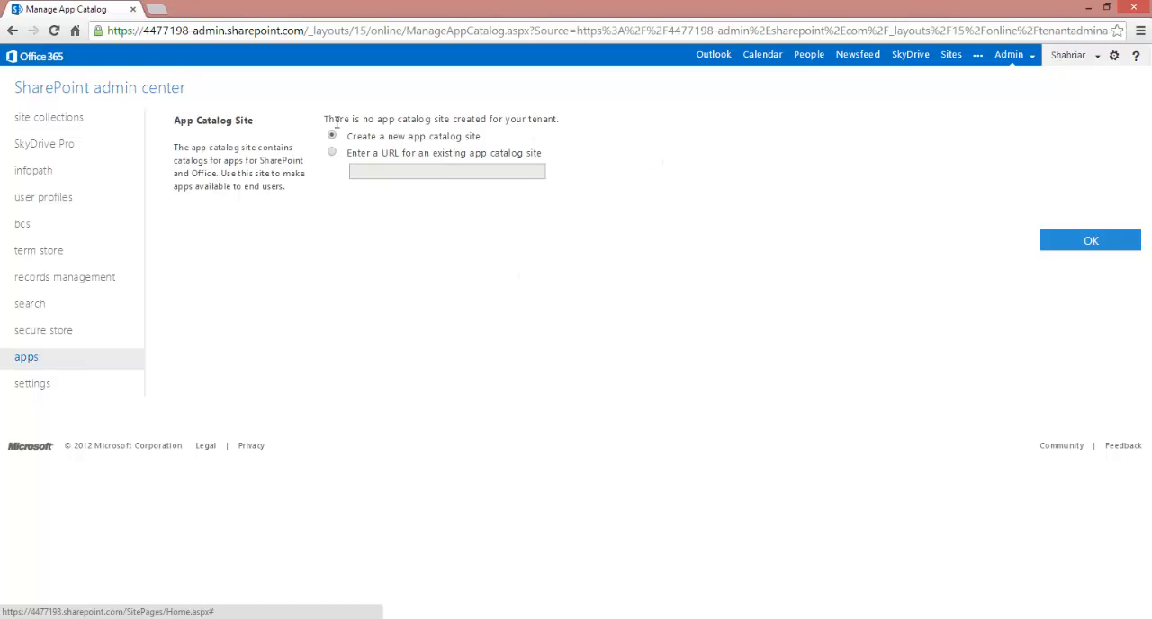
Step: Choose 'Create a new app catalog site' and confirm to get the new site collection form
left_click(1089, 240)
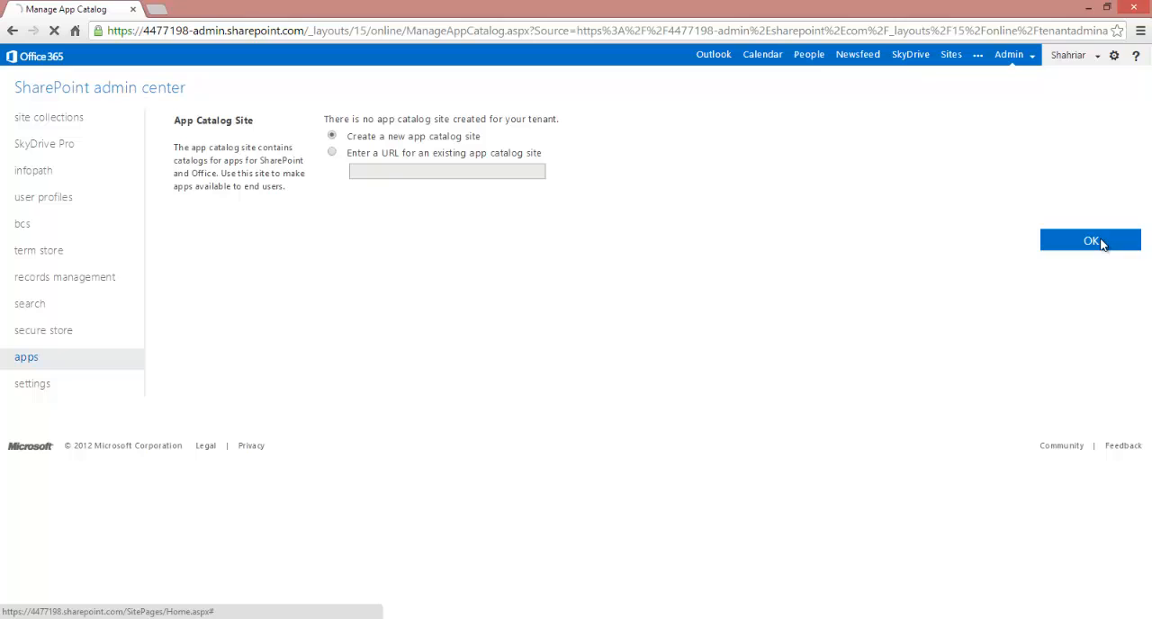
left_click(1089, 240)
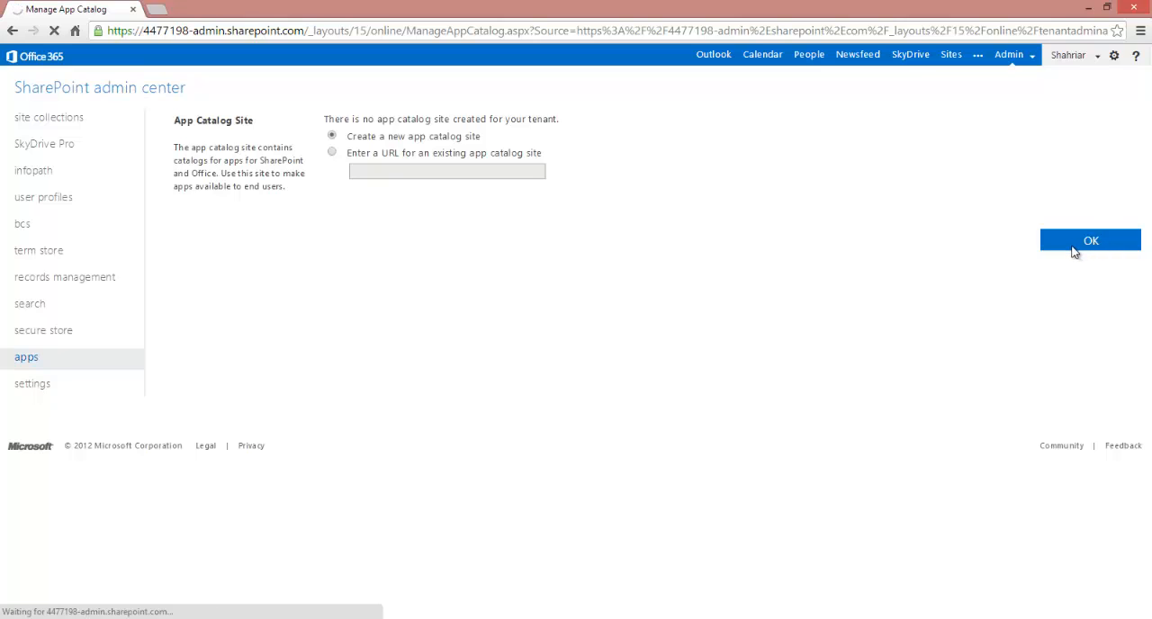
left_click(1090, 241)
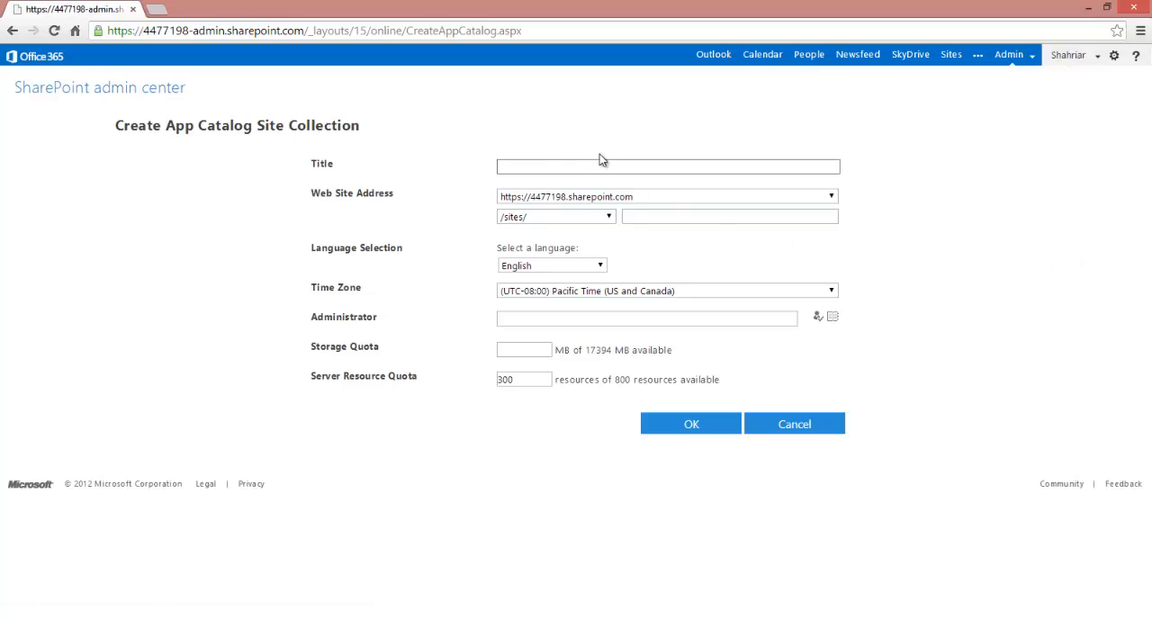
Step: Create the app catalog site collection titled 'App Catal' at URL 'apps' with a 100 MB quota
type("App Catalog Site")
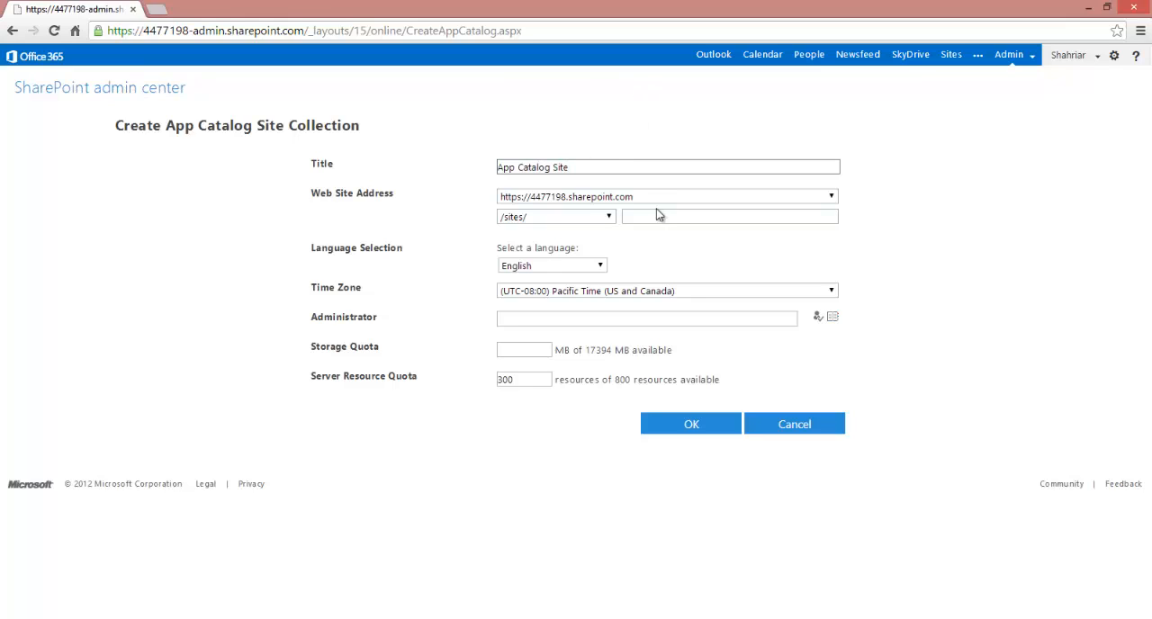
type("apps")
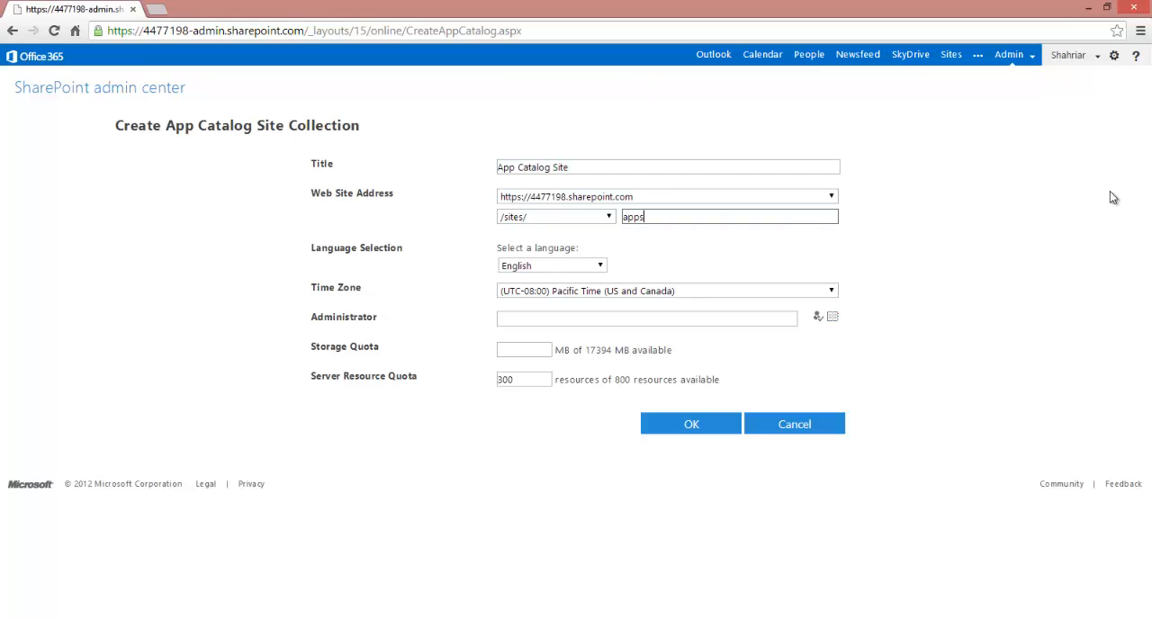
mouse_move(365, 312)
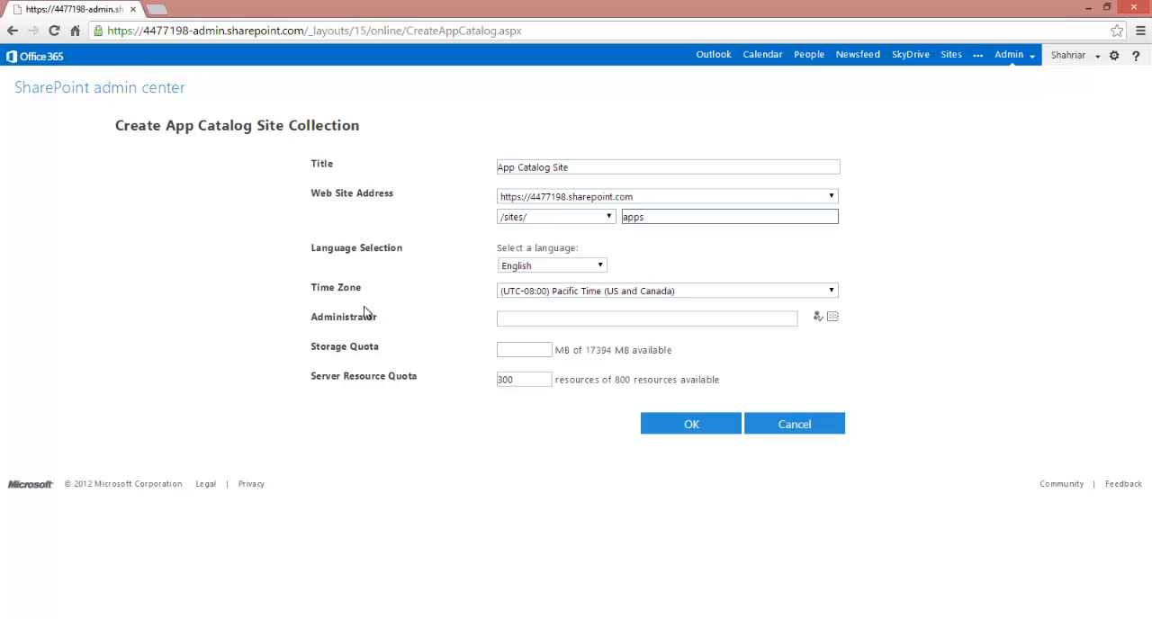
type("100")
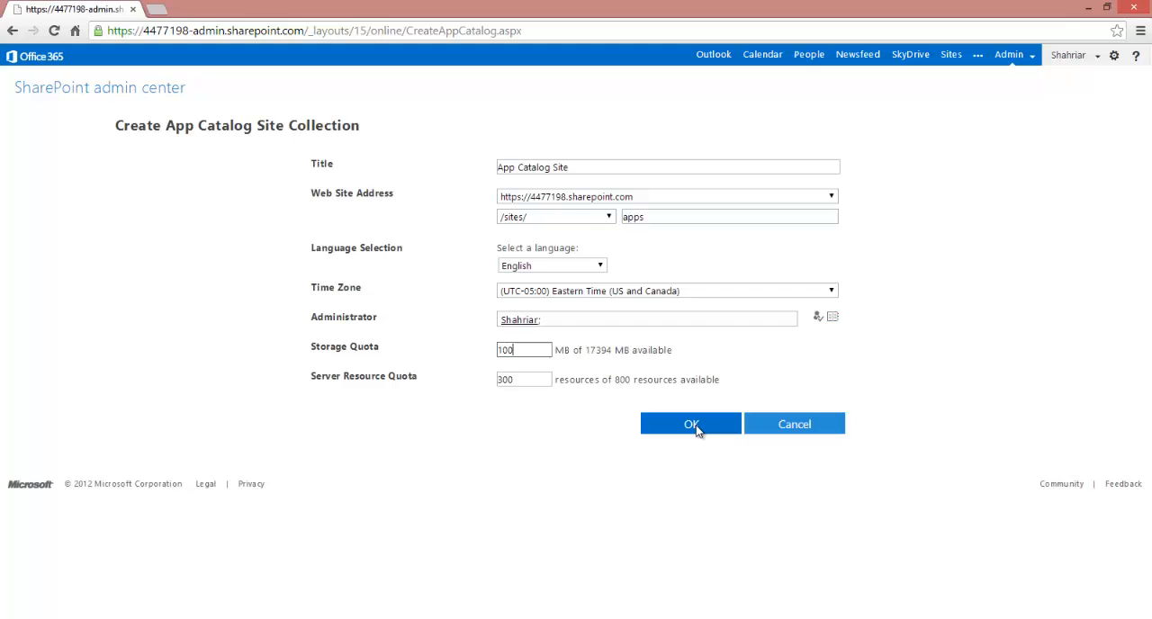
left_click(690, 423)
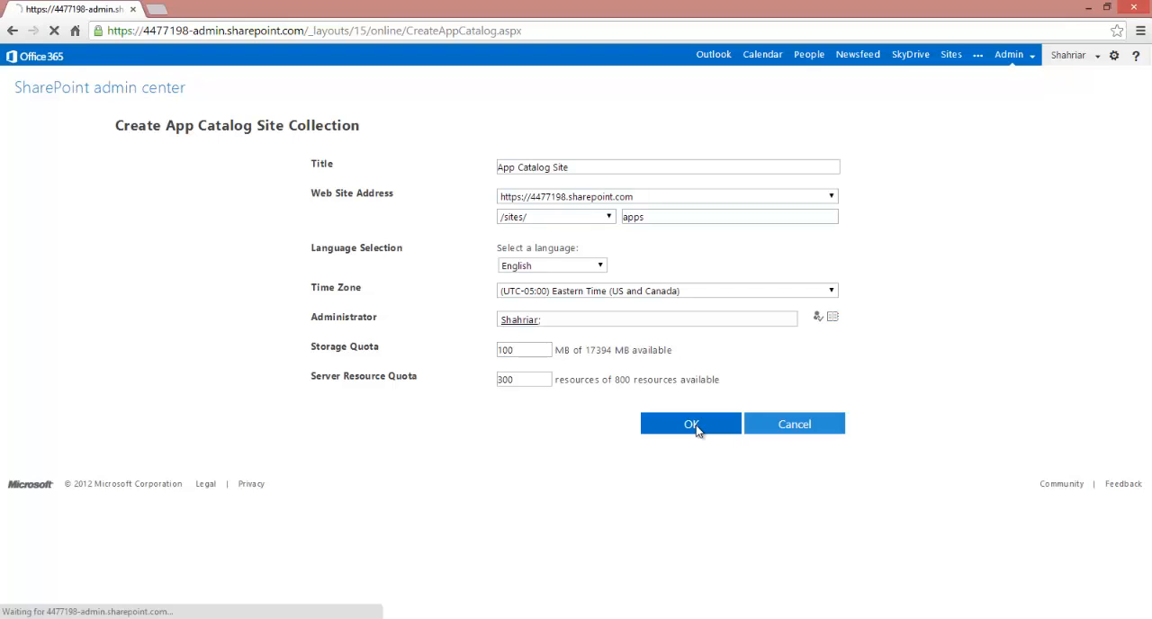
left_click(690, 424)
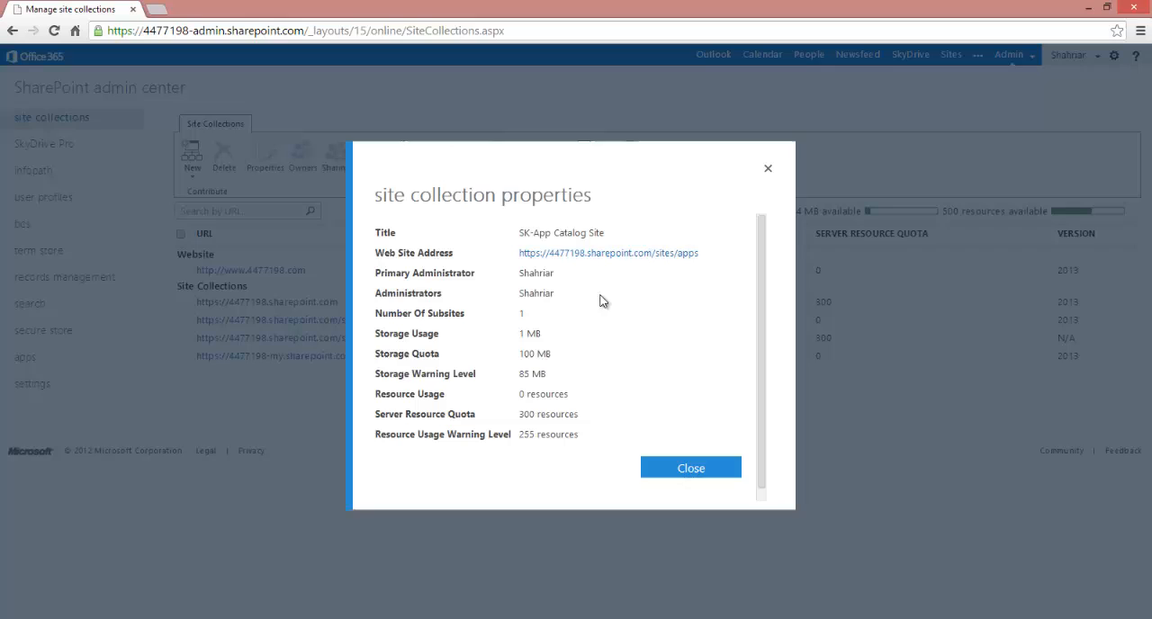
Step: Enter the new SK-App Catalog Site and its empty Apps for SharePoint library
left_click(607, 252)
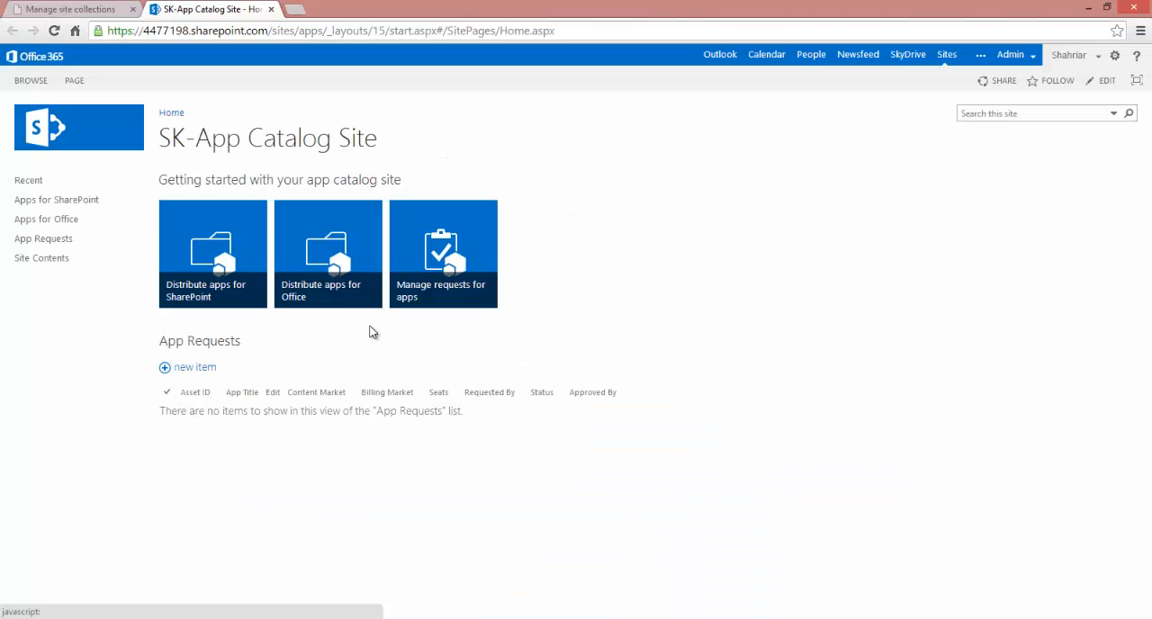
mouse_move(56, 199)
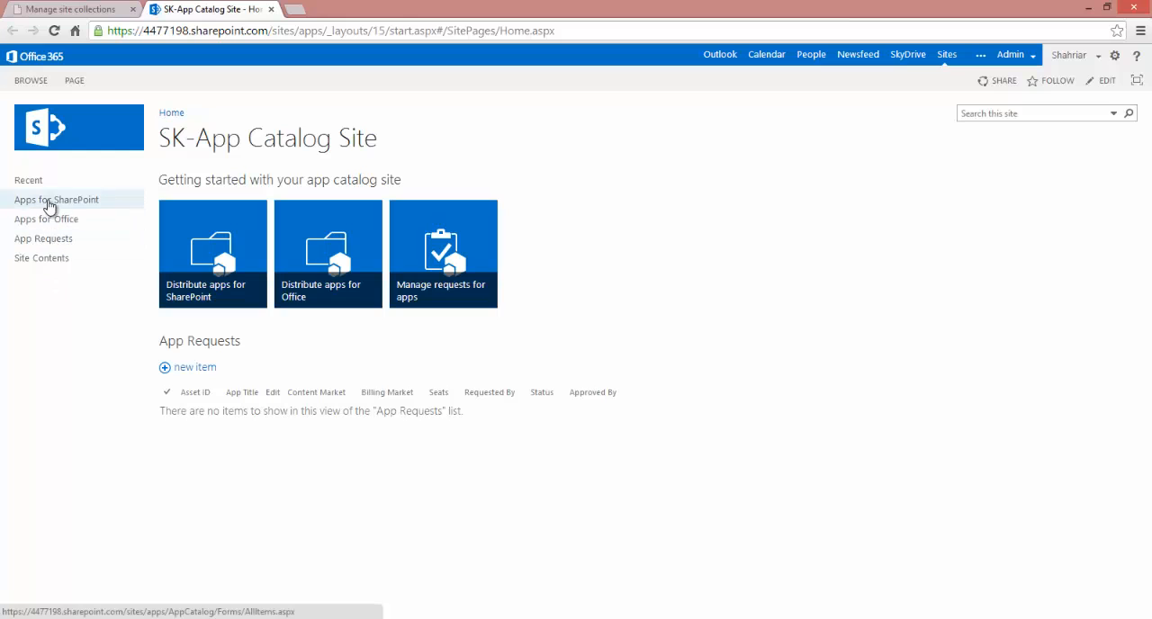
left_click(56, 199)
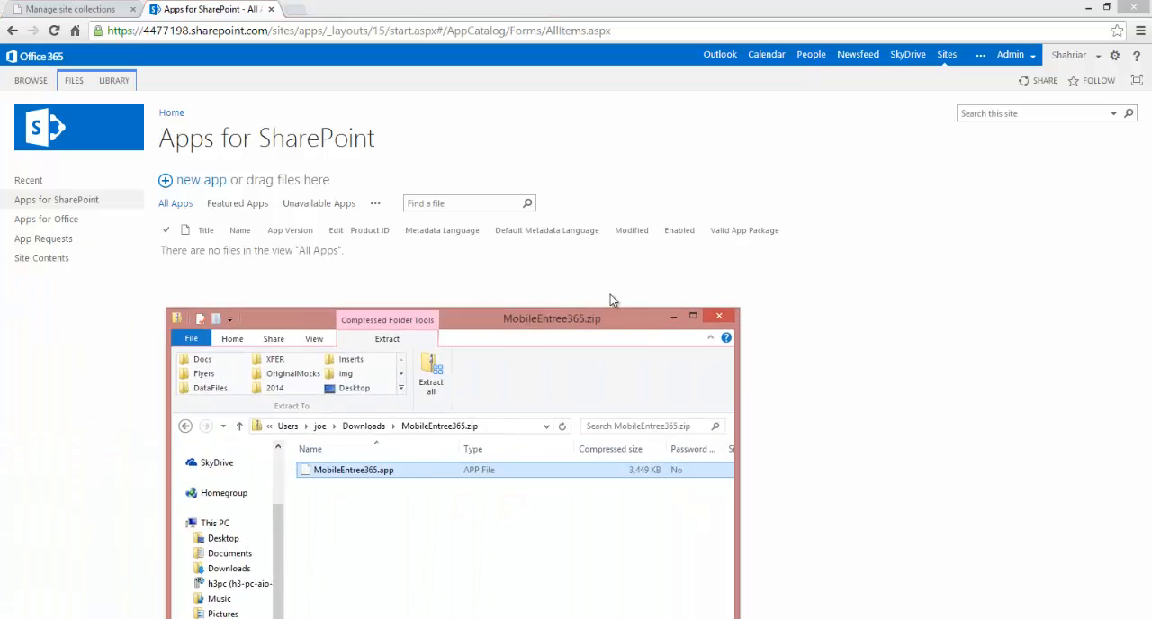
Step: Upload MobileEntree365.app as a new app so its properties form appears
left_click_drag(552, 318, 786, 175)
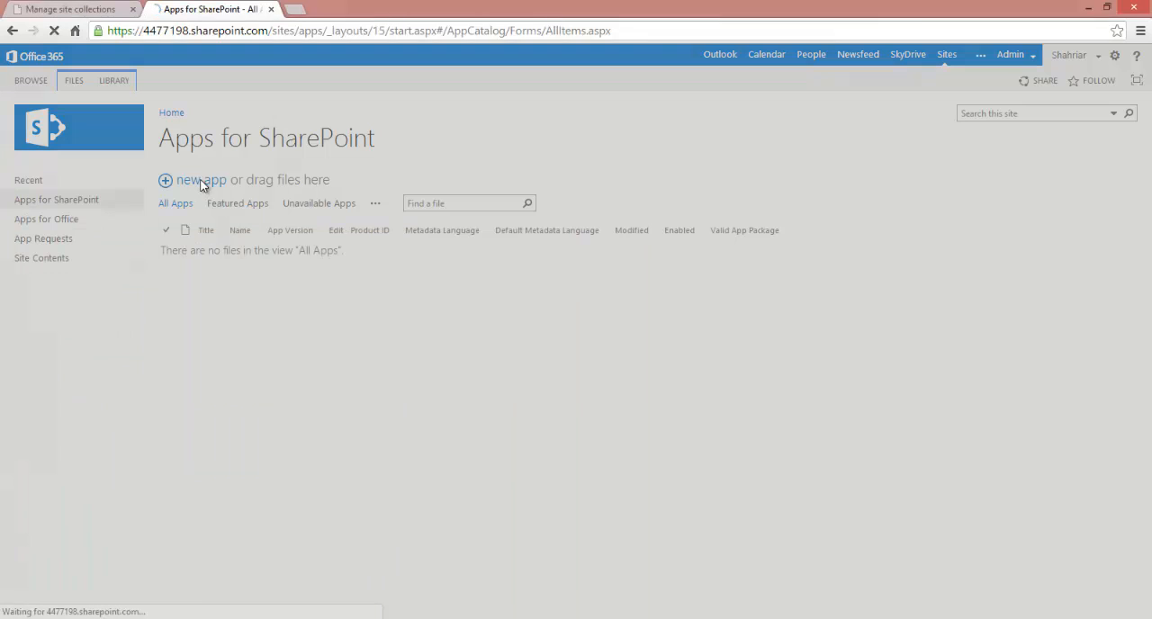
left_click(194, 179)
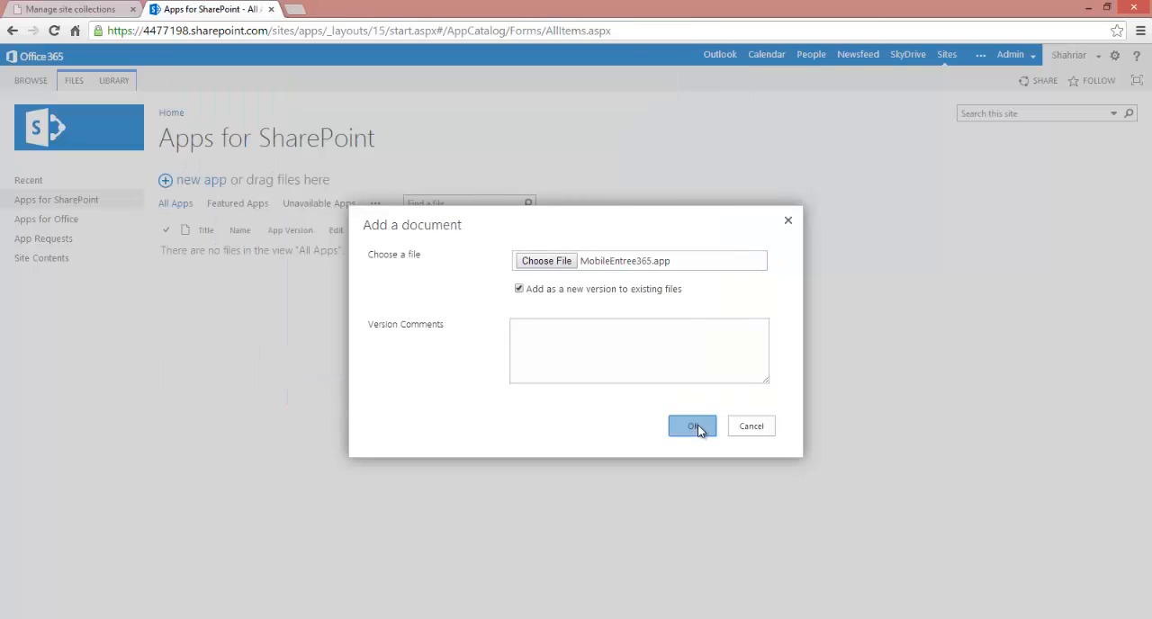
left_click(692, 425)
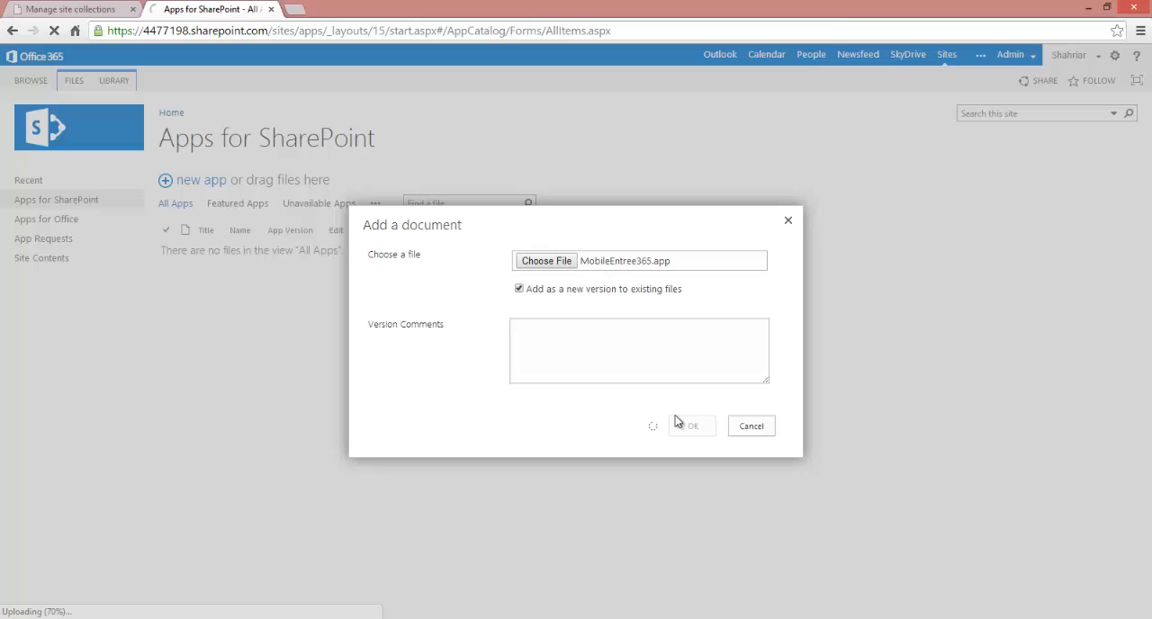
left_click(691, 426)
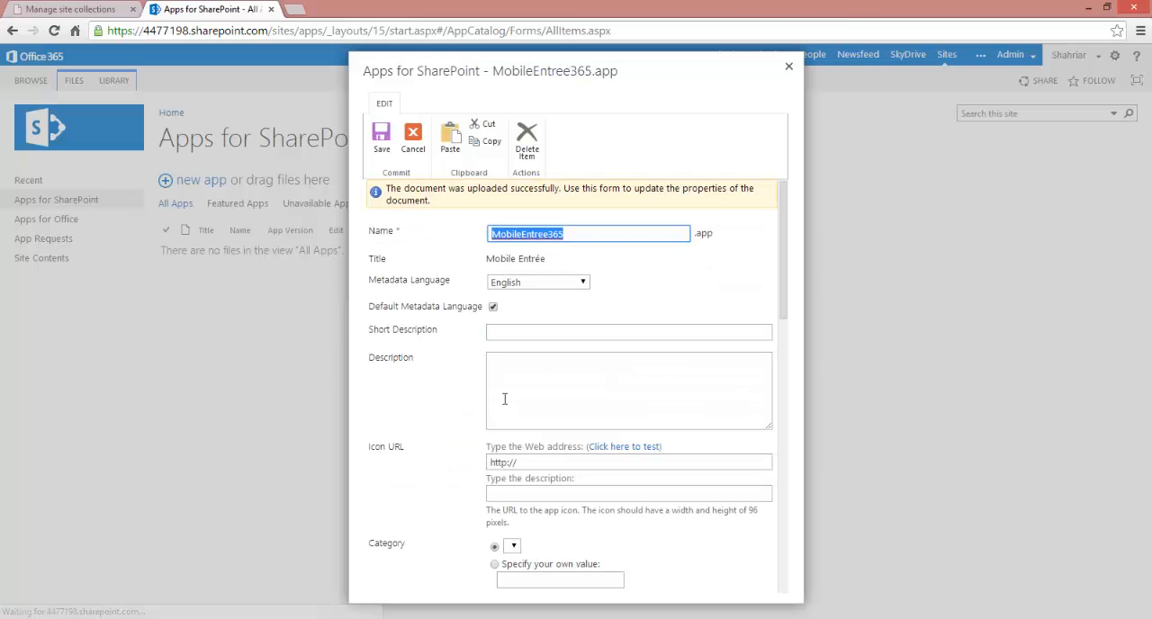
mouse_move(543, 380)
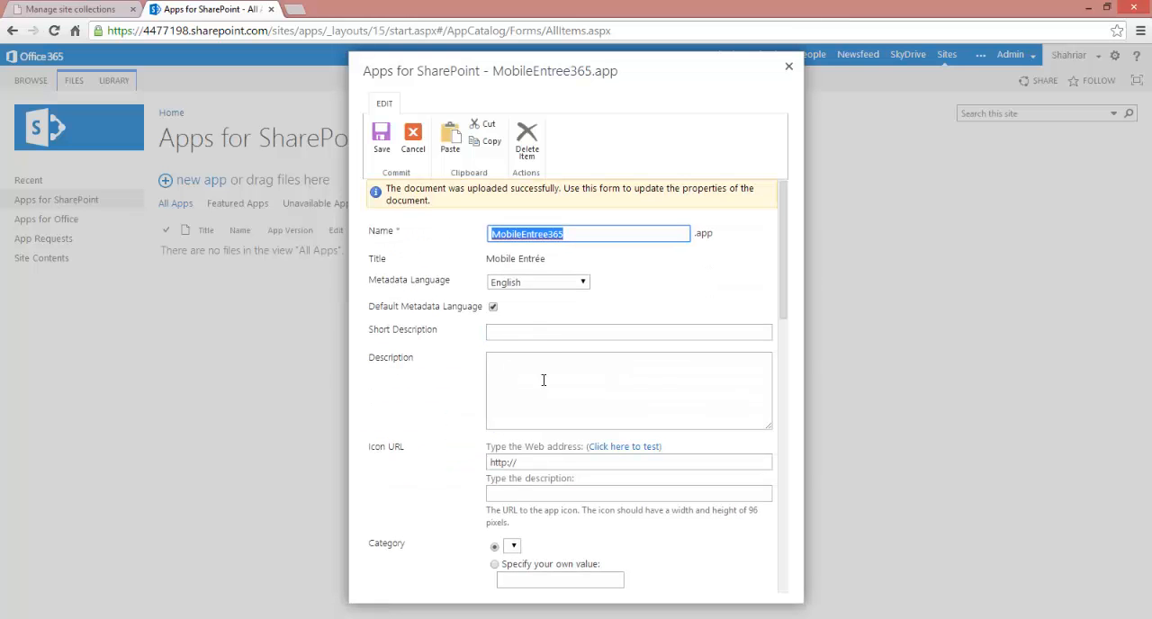
mouse_move(336, 292)
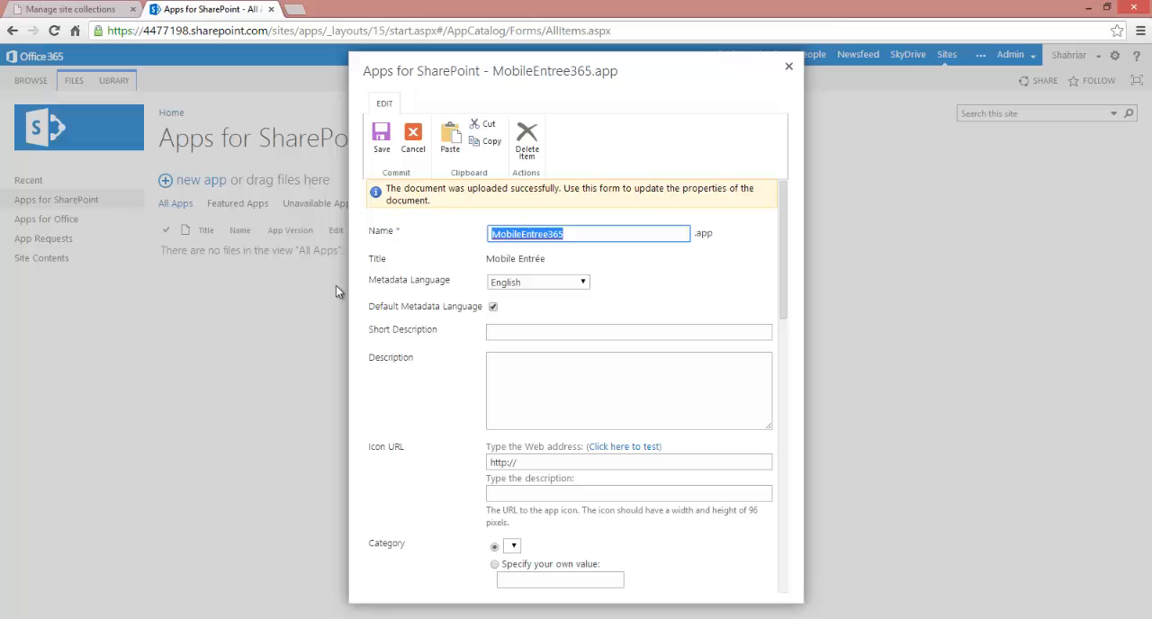
Step: Give the app the short description 'Complete Mobile Collaboration' and save its properties
scroll("down", 3)
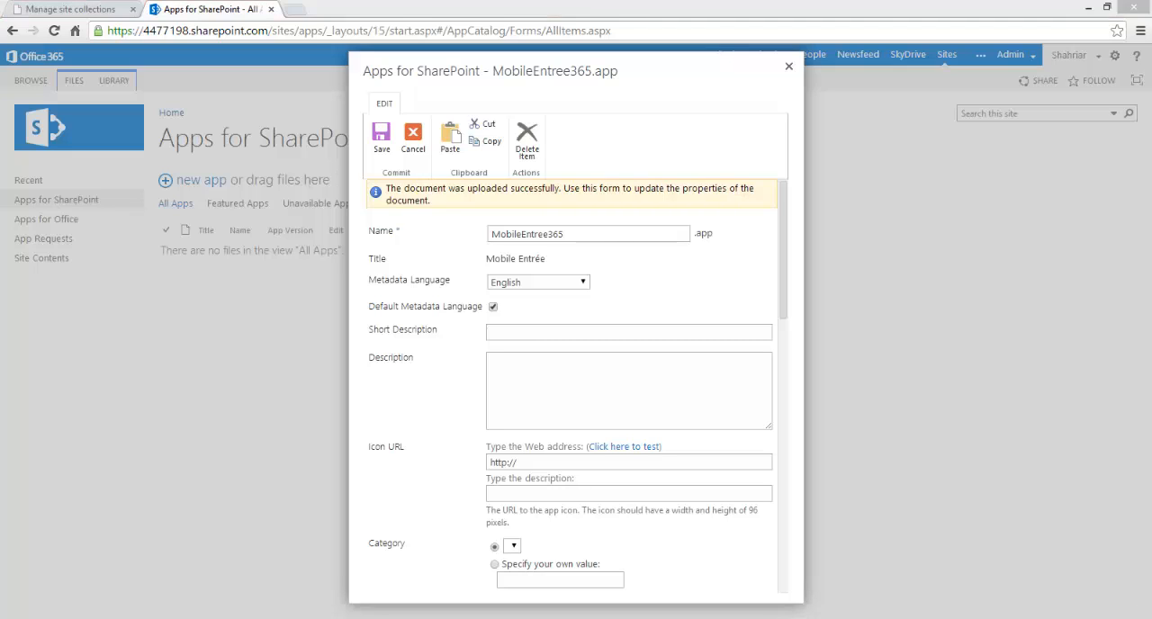
type("Complete Mobile Collaboration")
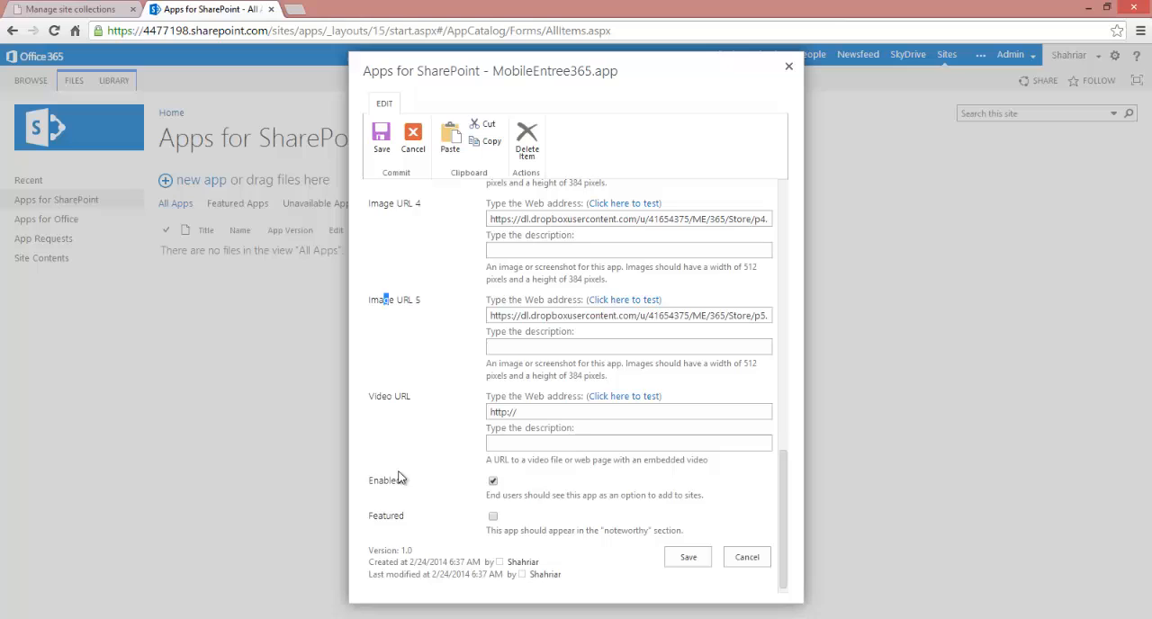
scroll("down", 3)
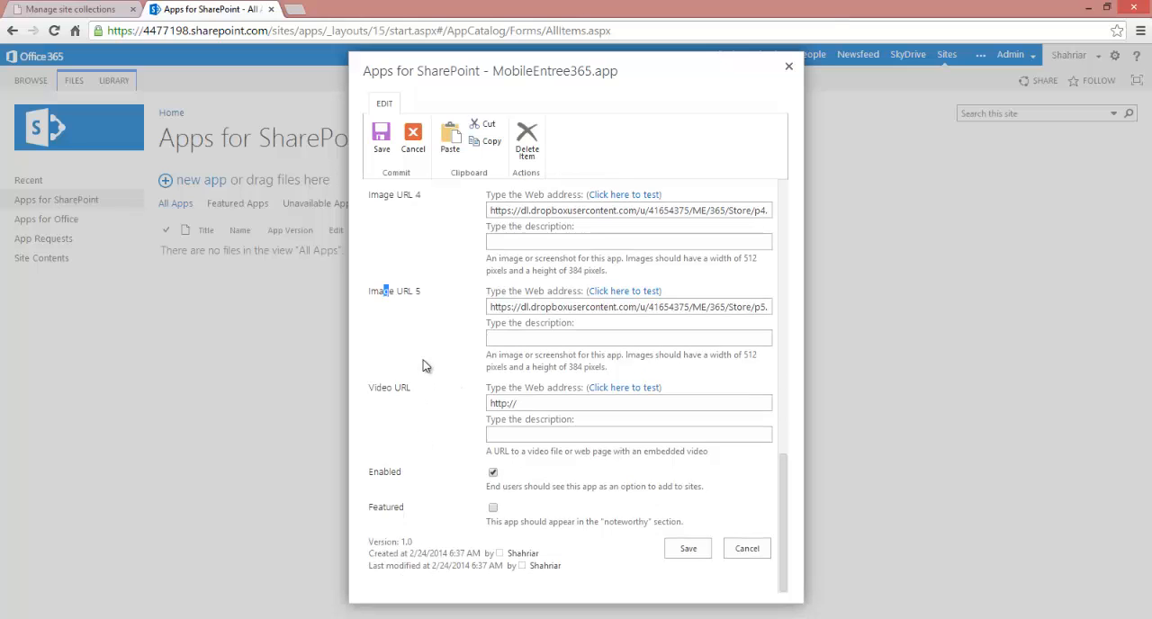
mouse_move(402, 379)
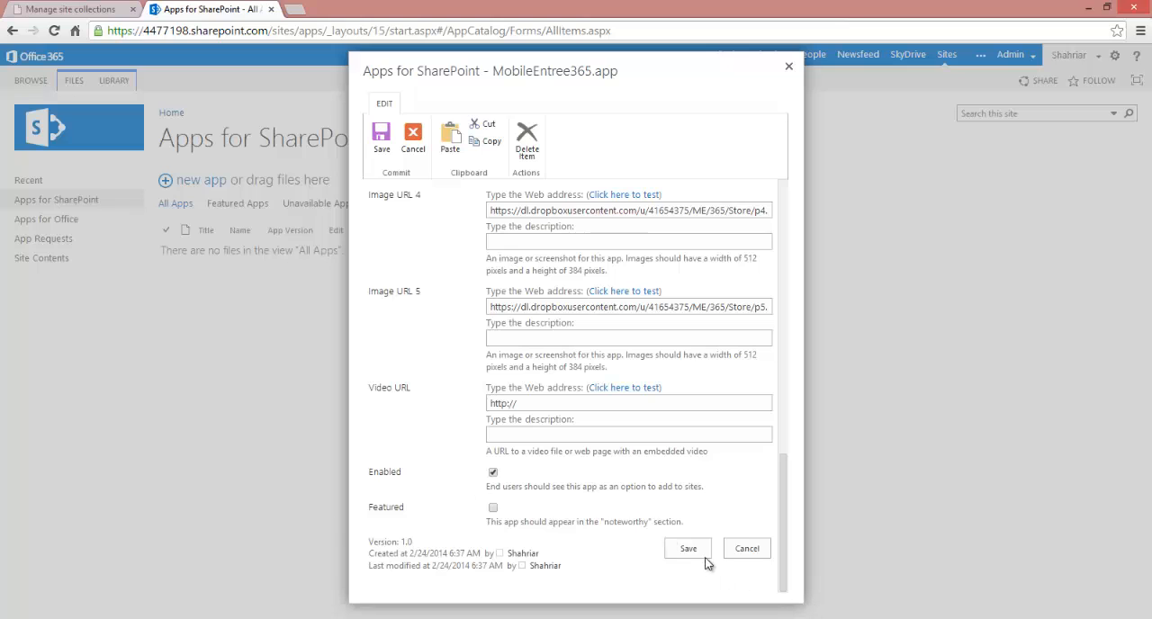
left_click(688, 548)
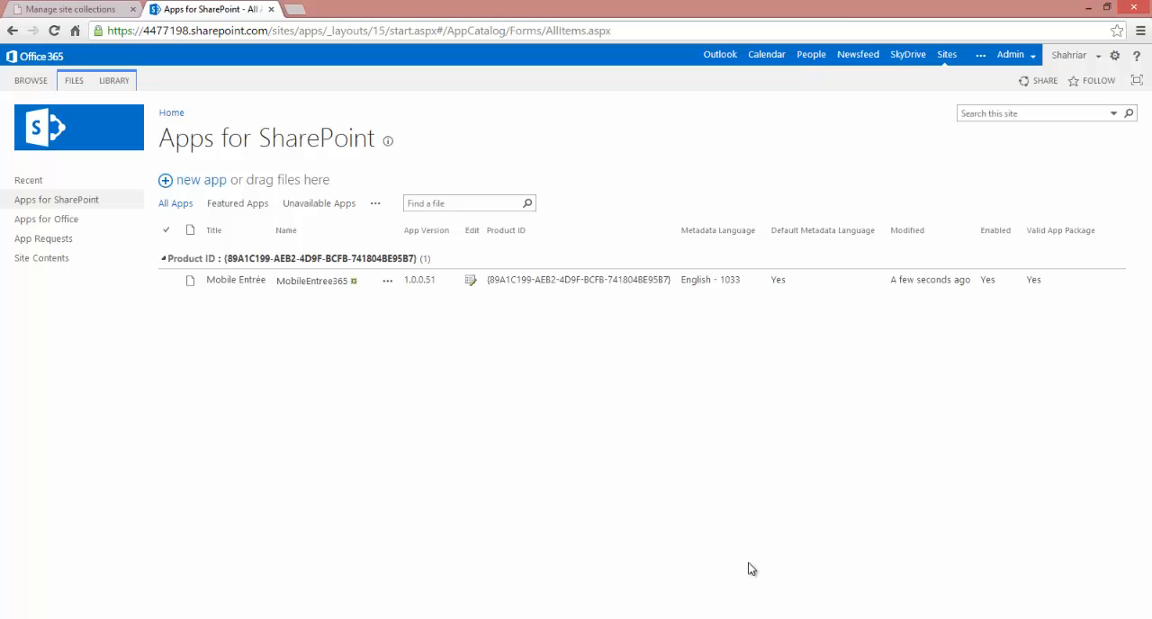
mouse_move(301, 475)
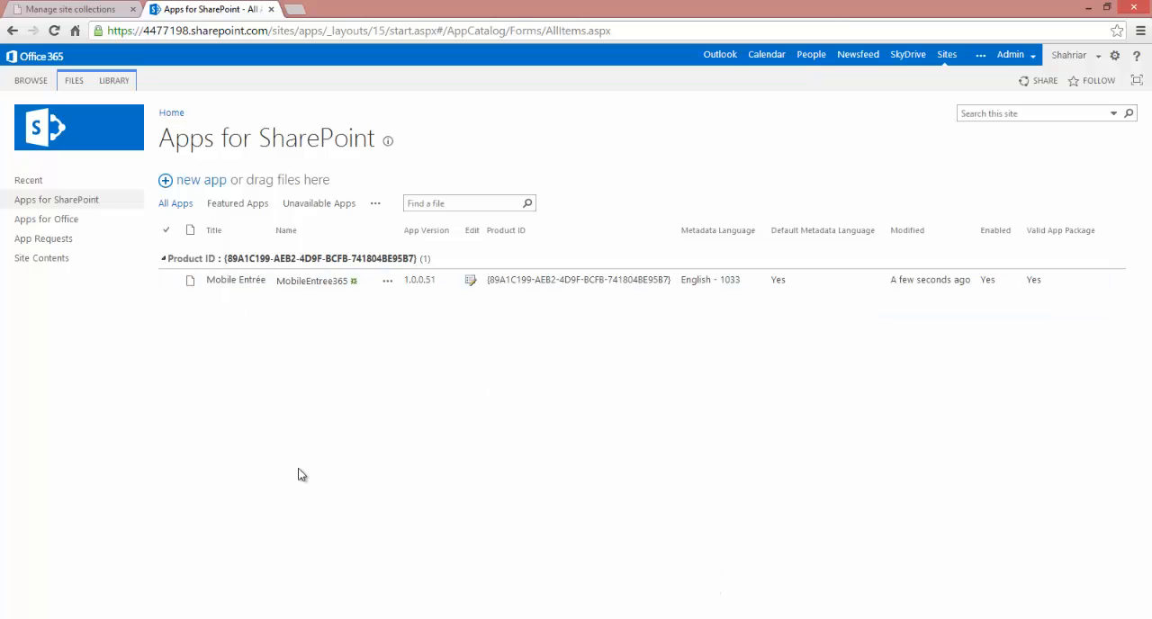
mouse_move(448, 177)
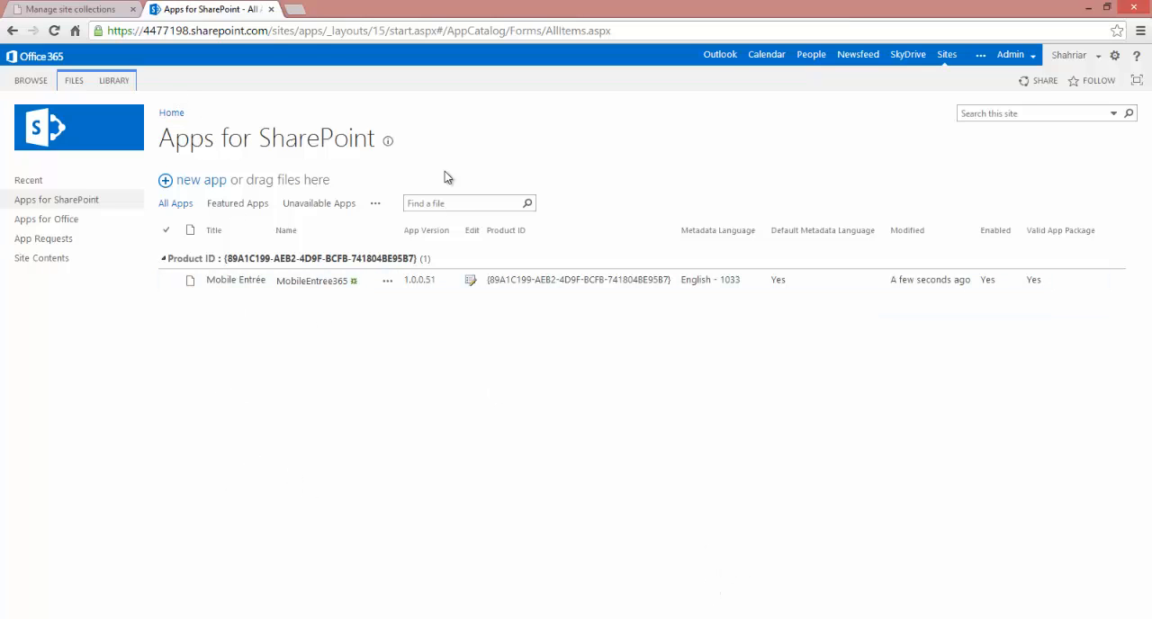
Step: Return from the App Catalog to the Team Sk 2 site home page
left_click(268, 31)
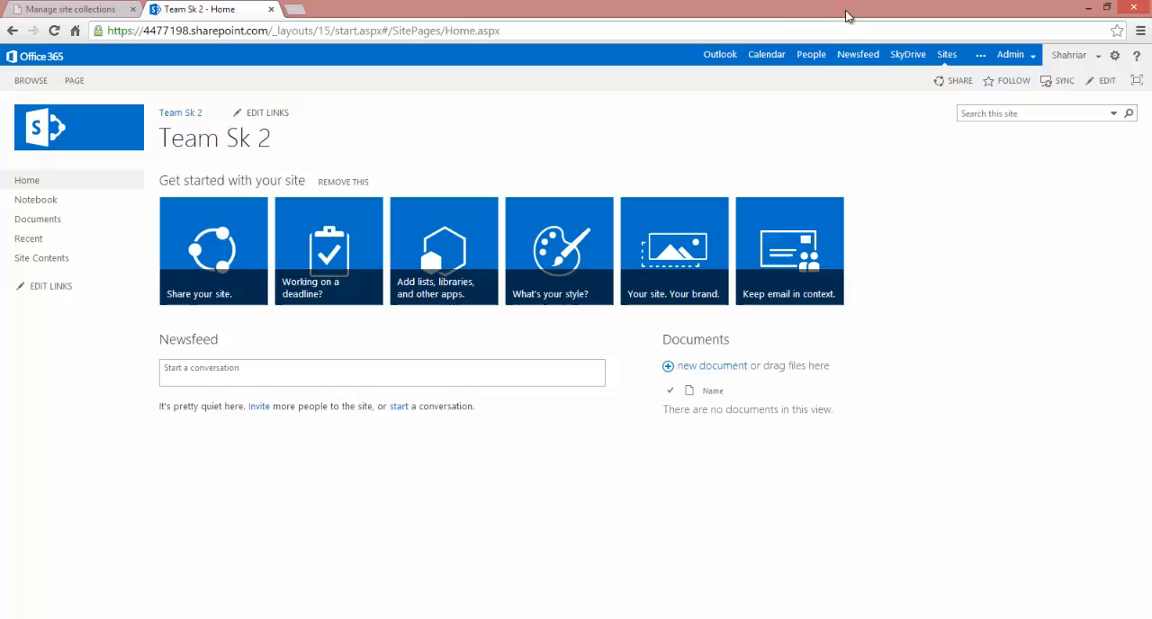
mouse_move(208, 523)
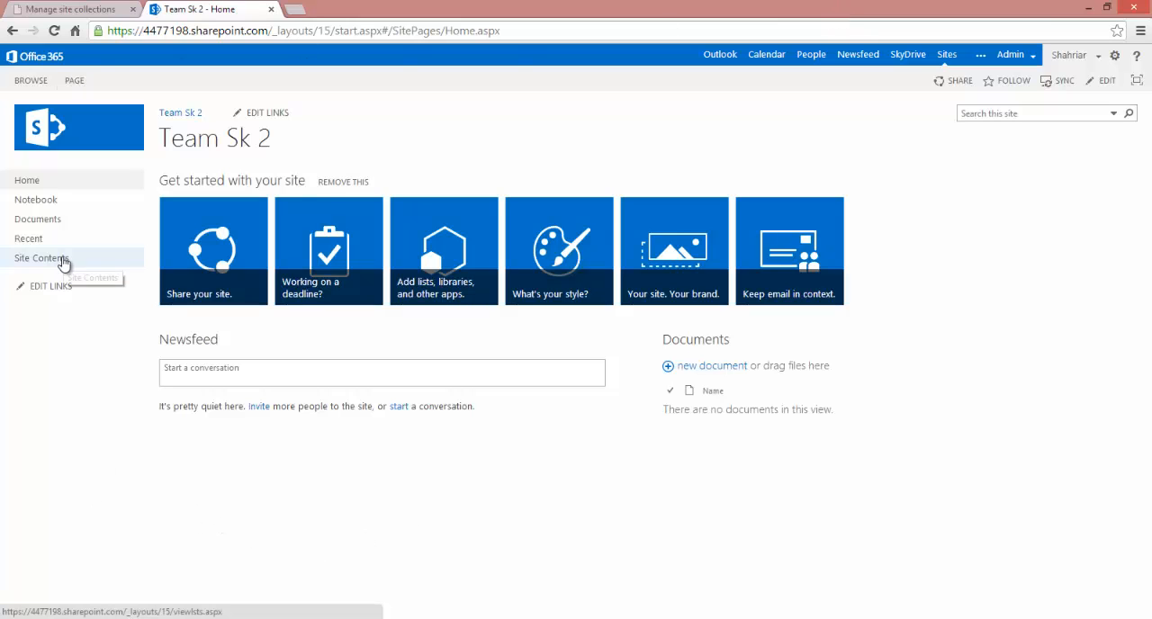
Step: Show the Team Sk 2 site's Site Contents page
left_click(41, 259)
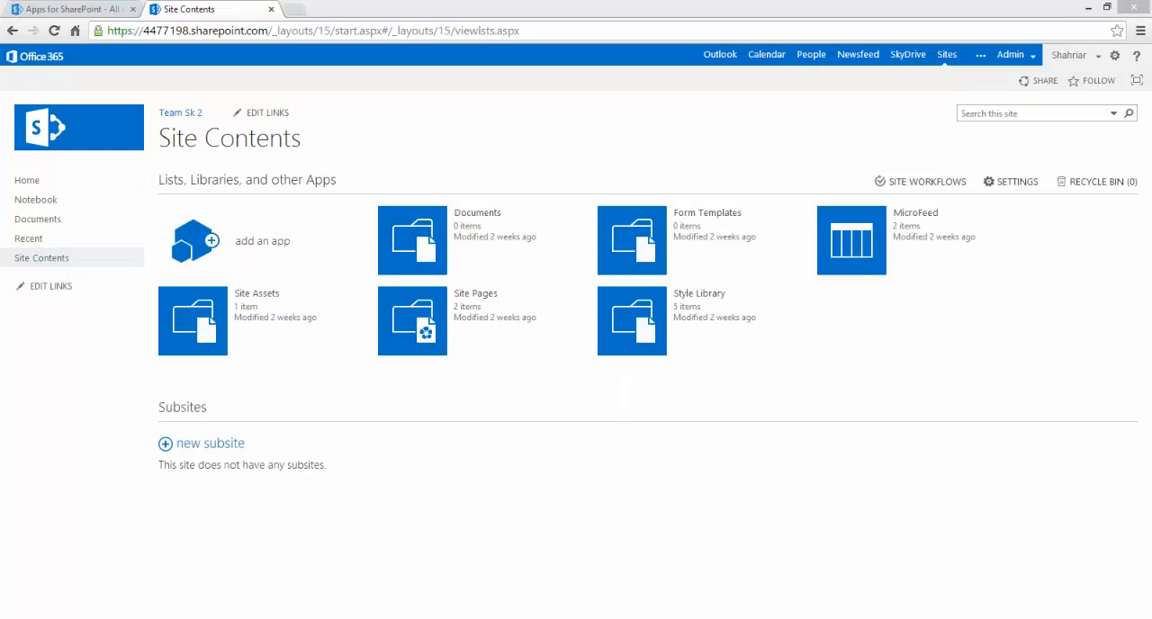
mouse_move(196, 241)
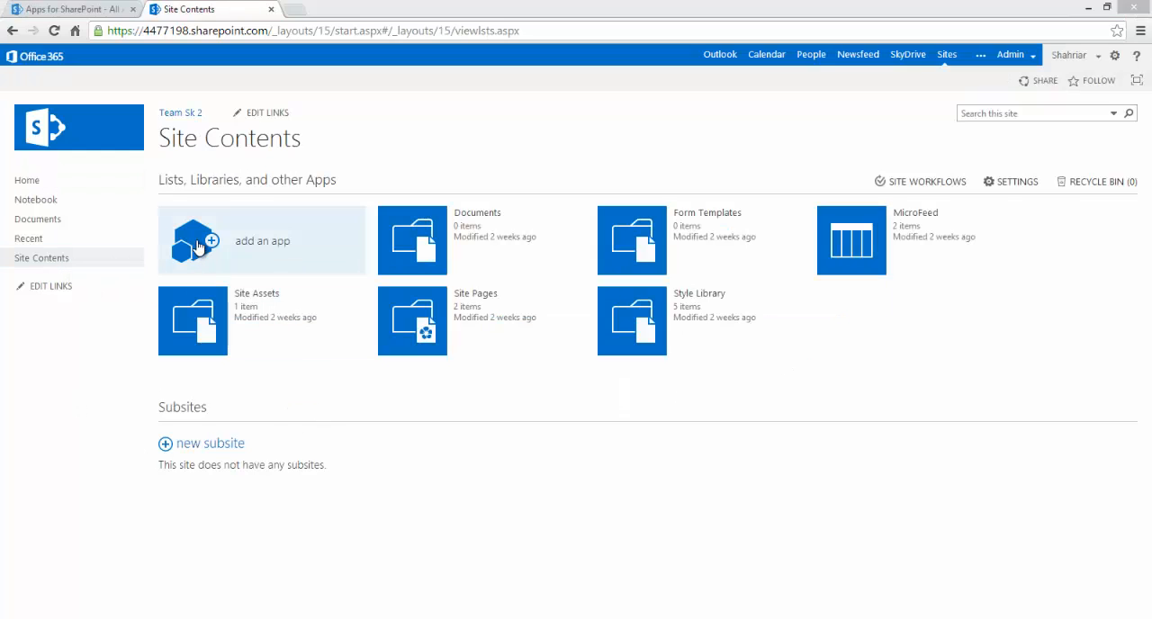
Step: List apps From Your Organization, cancel Mobile Entrée's trust prompt and view its details page
left_click(261, 241)
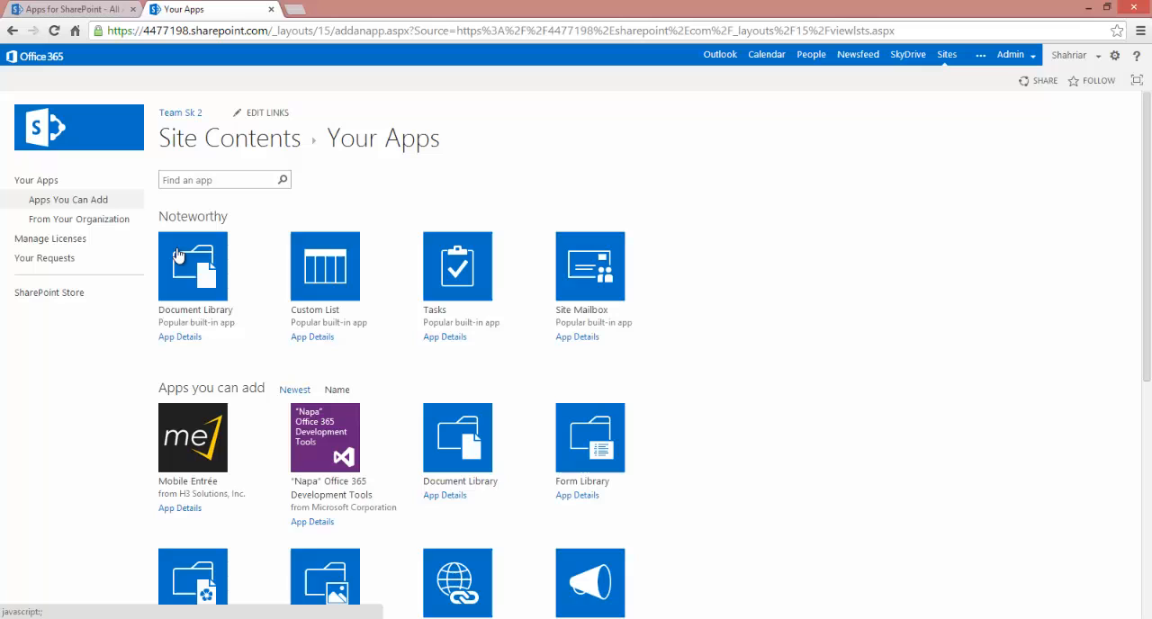
mouse_move(278, 363)
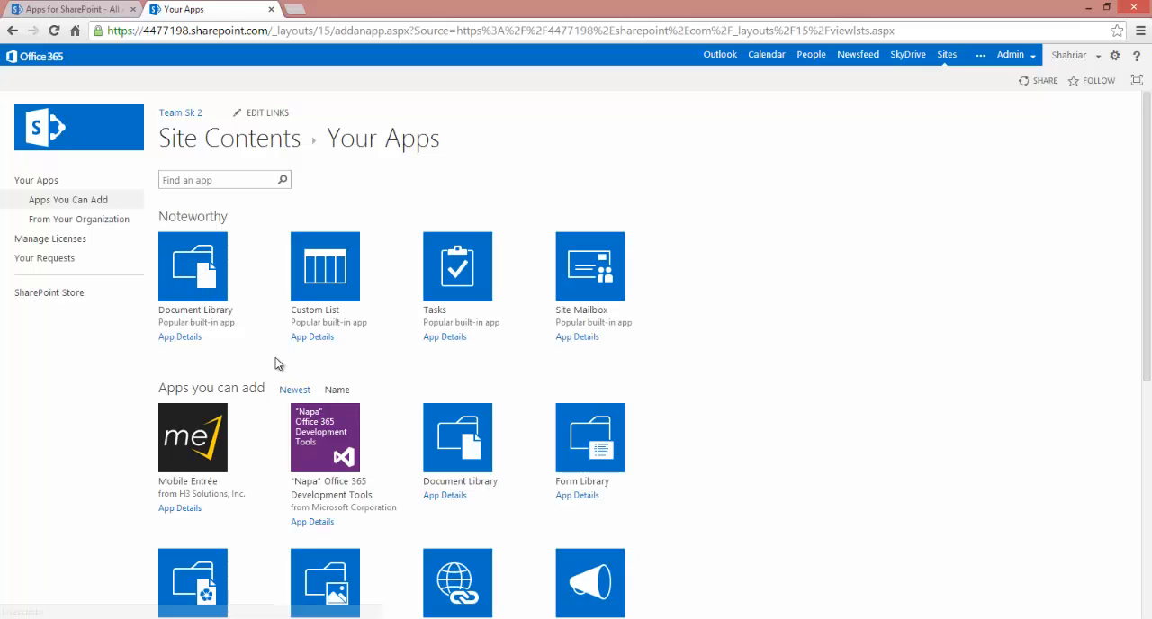
mouse_move(189, 437)
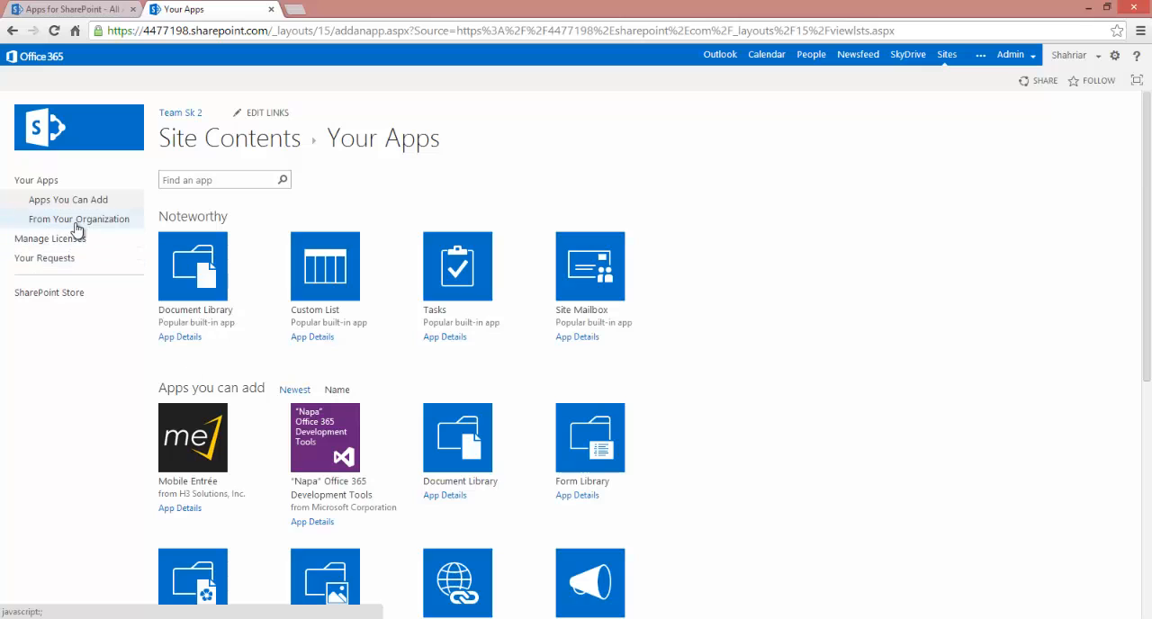
left_click(79, 219)
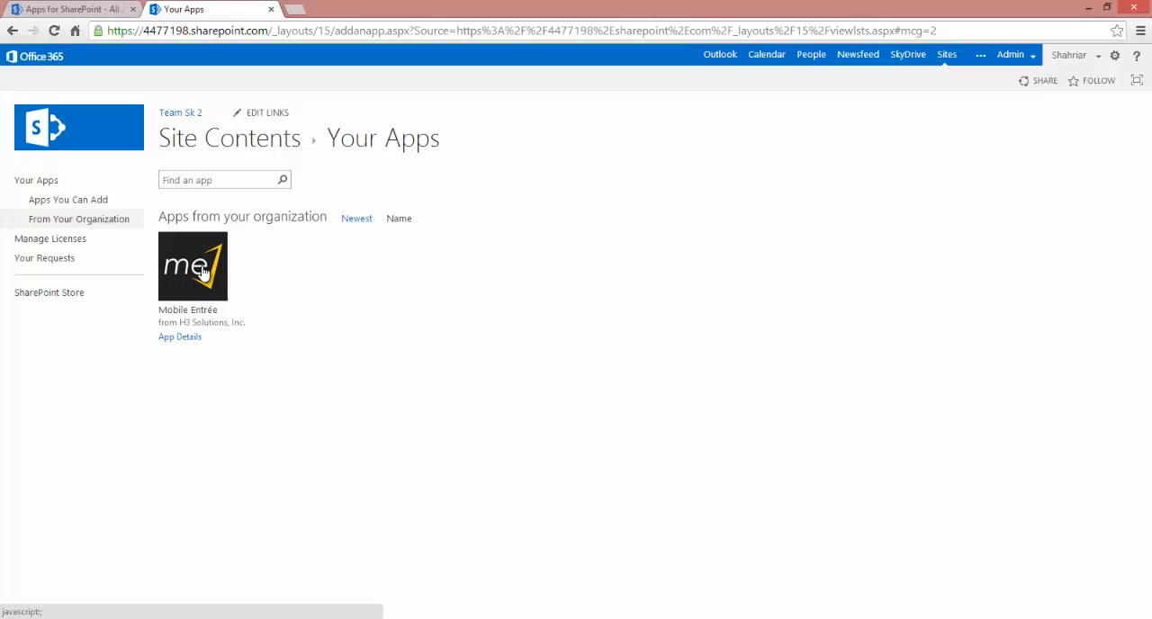
left_click(192, 266)
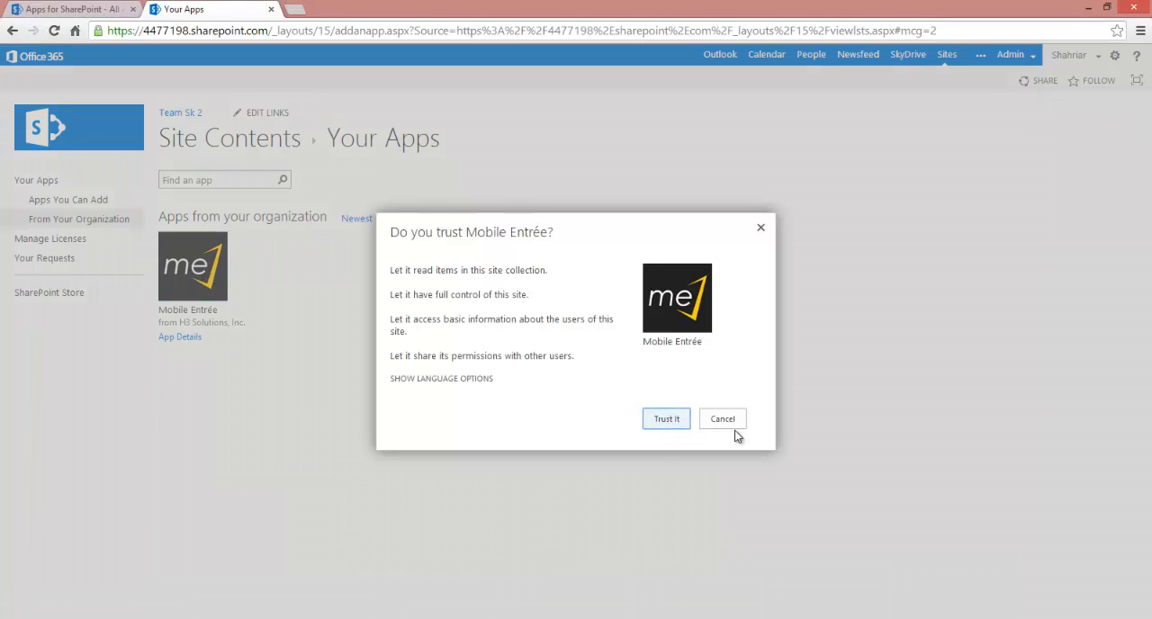
left_click(721, 418)
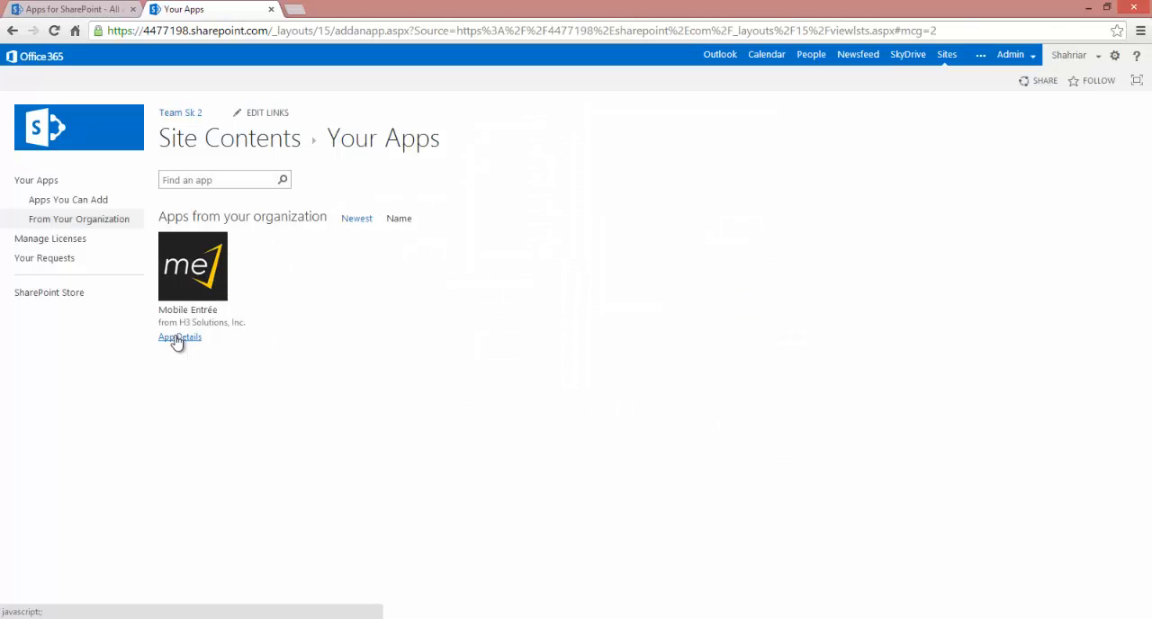
left_click(179, 336)
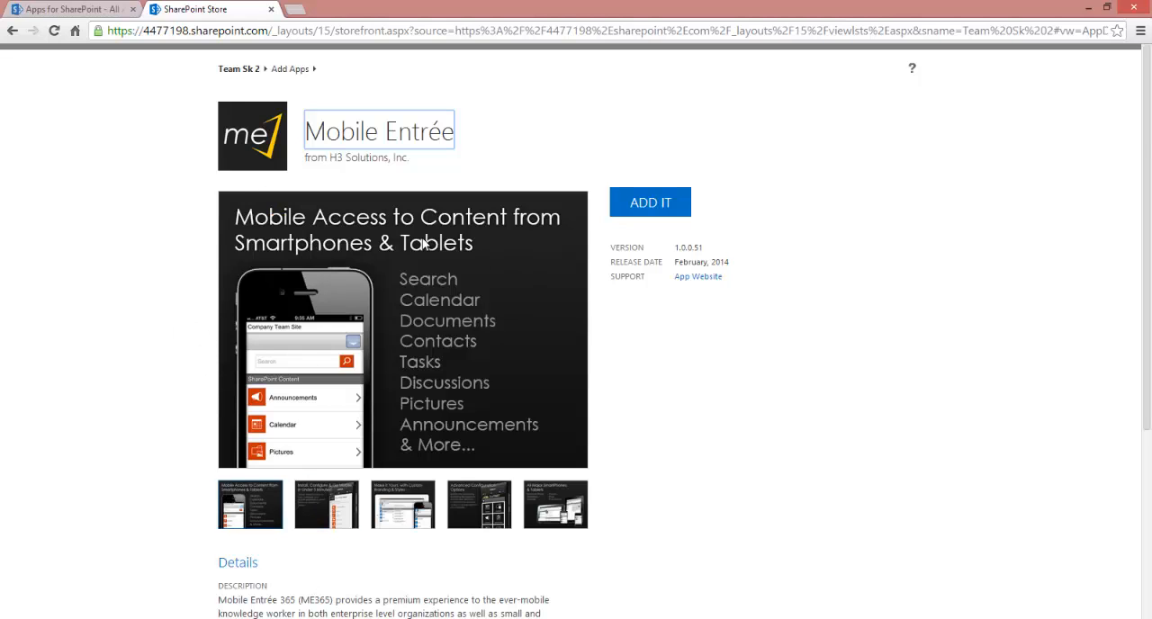
Step: Add Mobile Entrée from its store page with ADD IT and Trust It
scroll("down", 3)
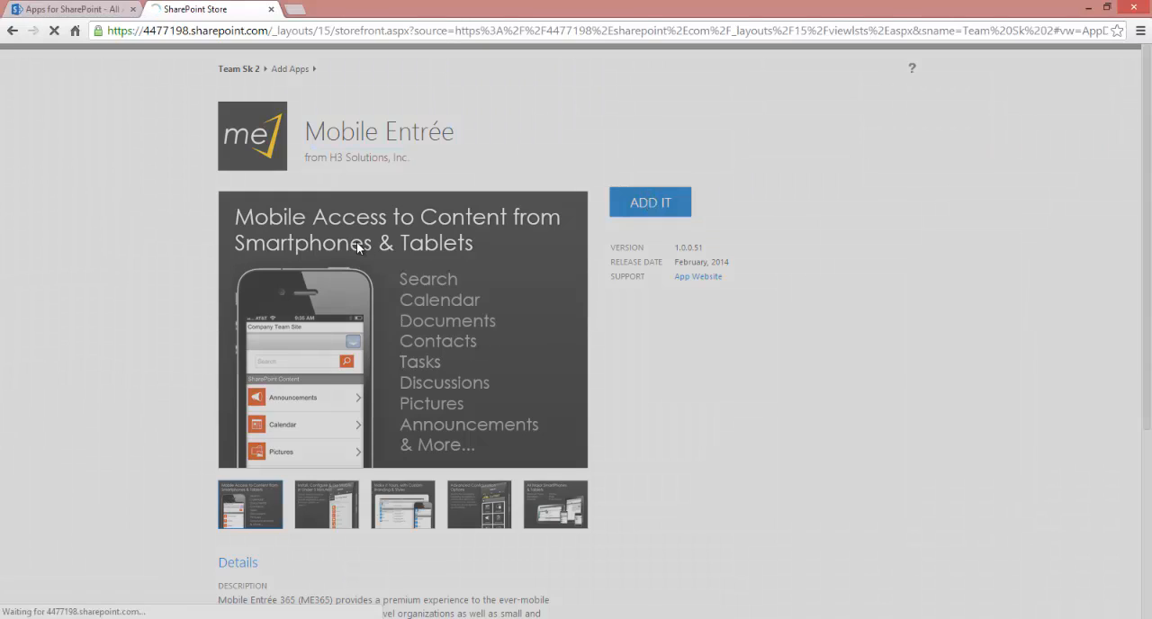
left_click(650, 202)
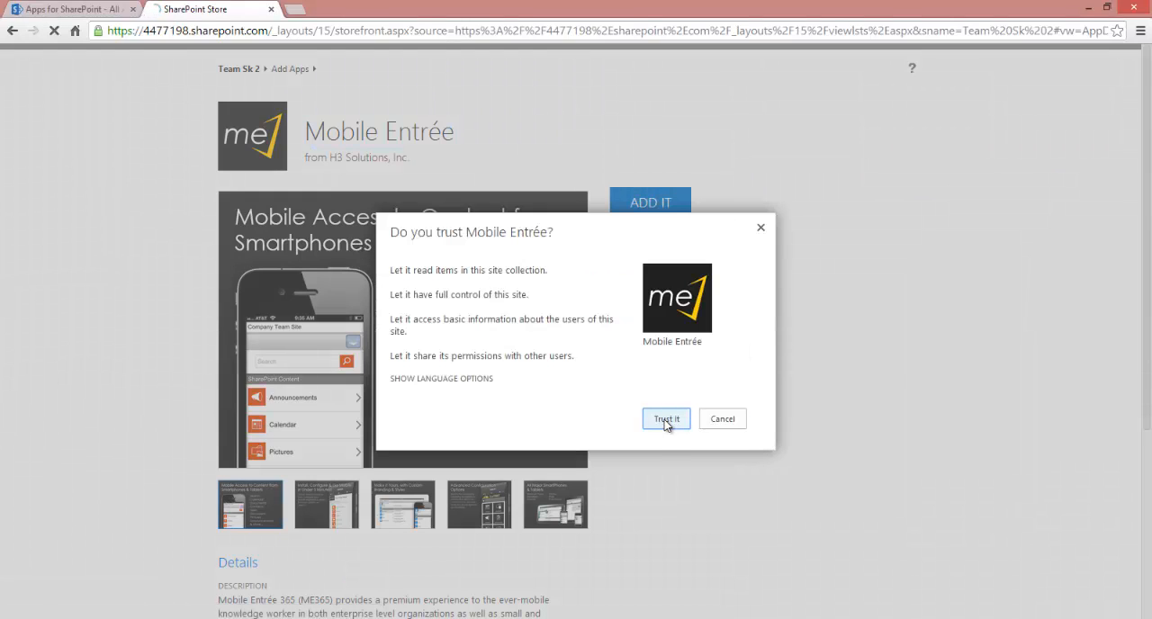
left_click(666, 418)
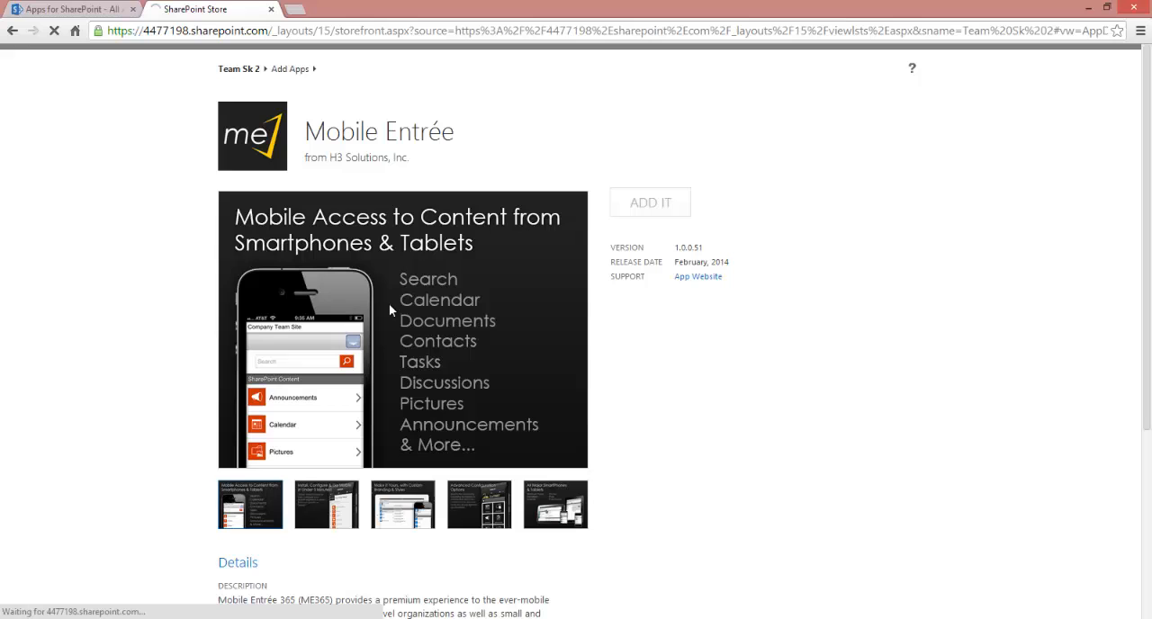
left_click(650, 201)
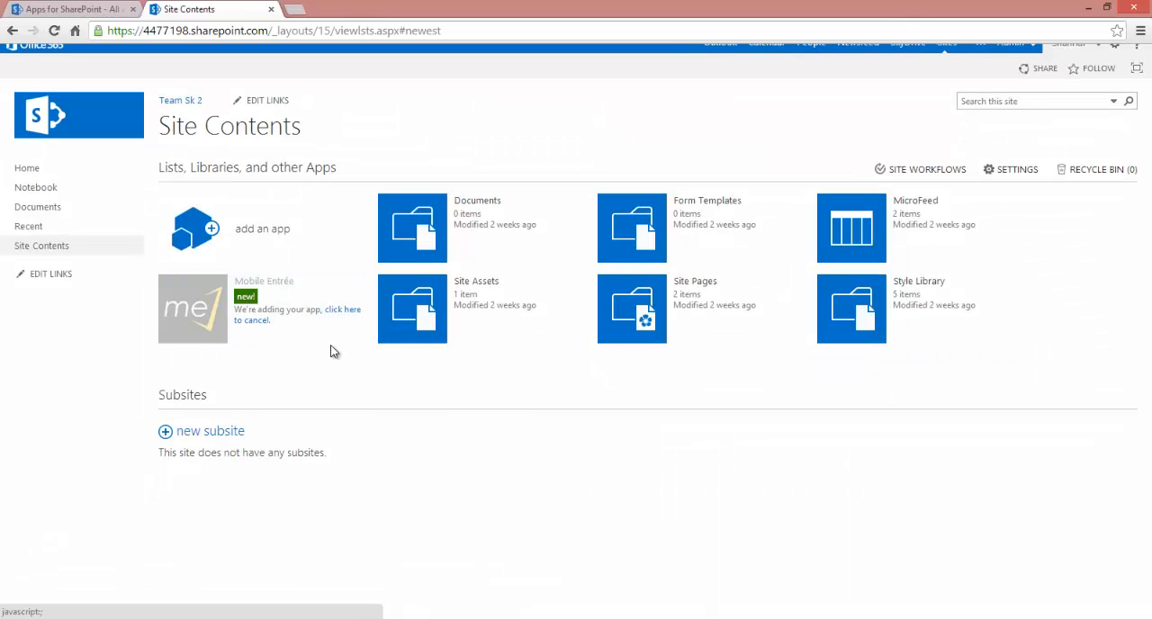
mouse_move(330, 355)
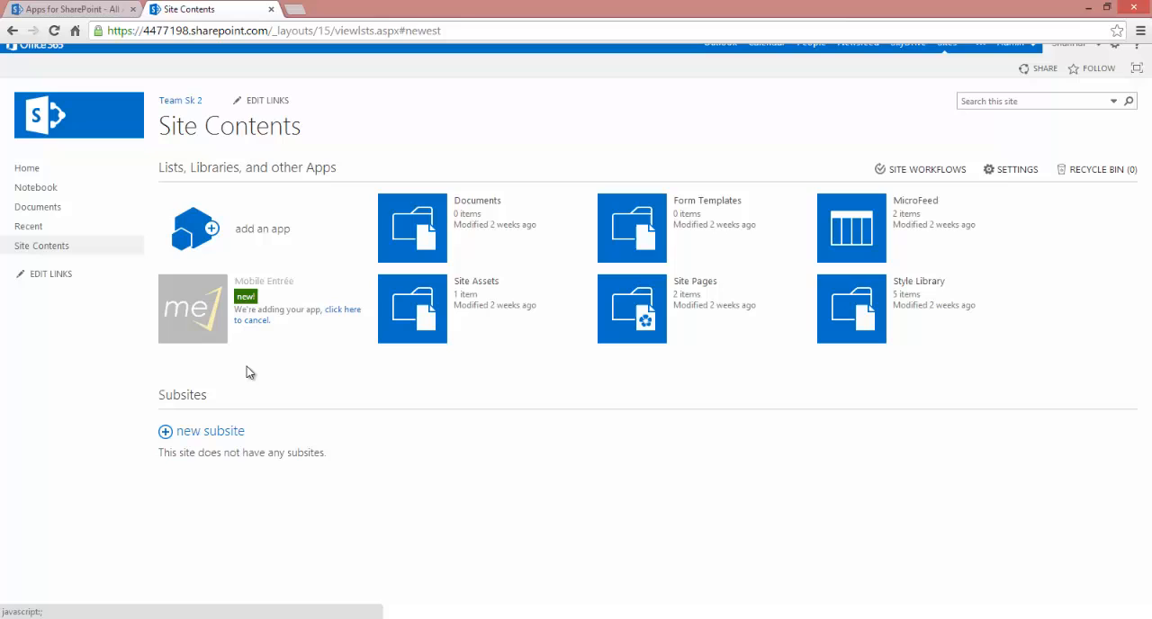
mouse_move(245, 373)
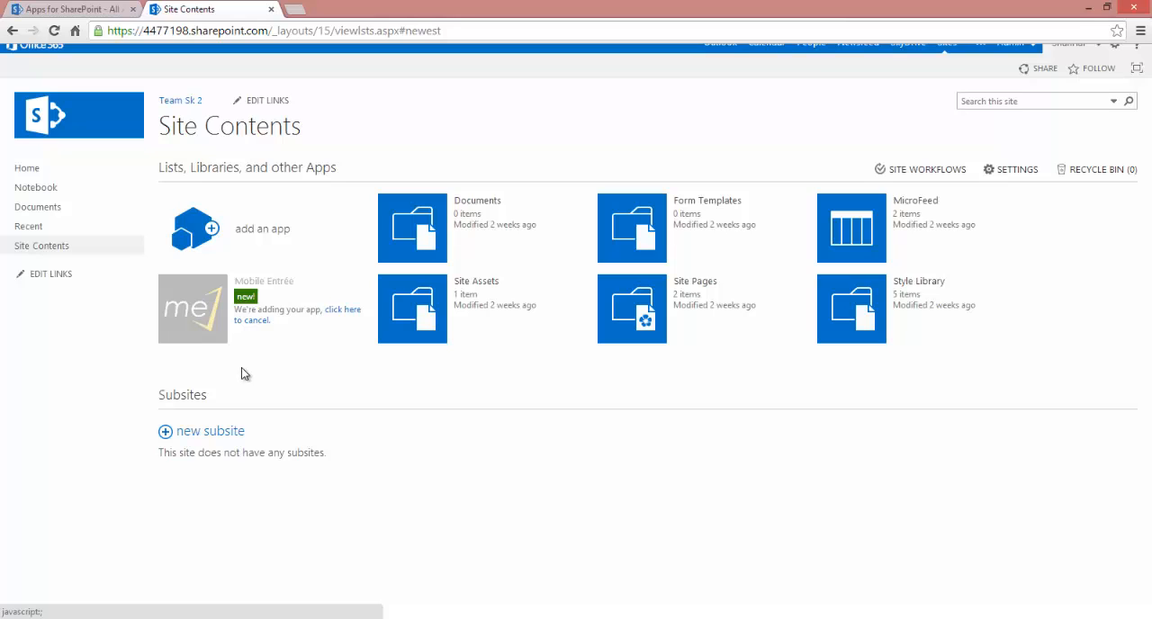